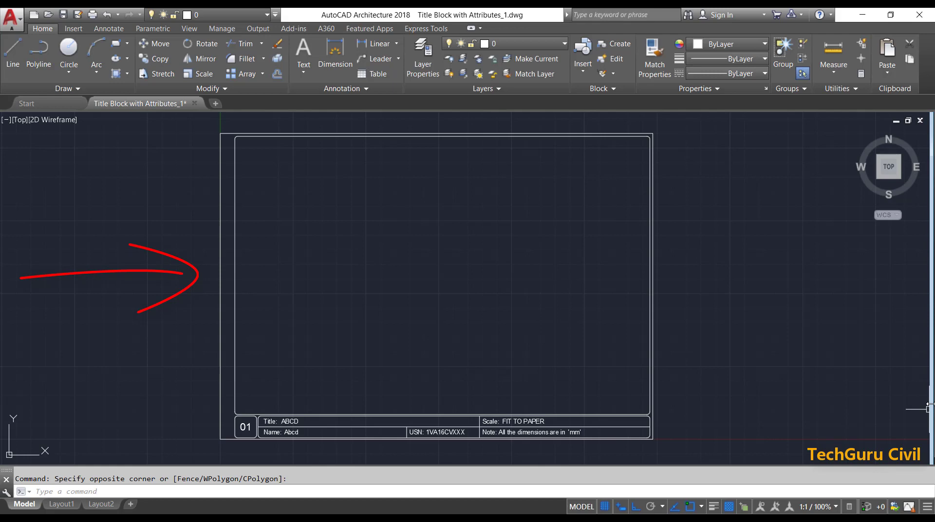
# Step: Select and erase the title block drawing from model space
pyautogui.scroll(-3)
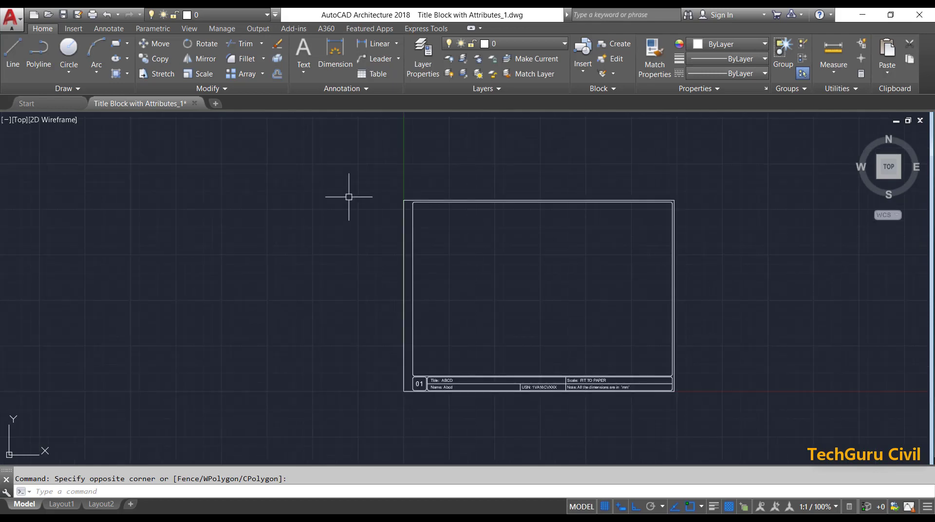
pyautogui.click(751, 426)
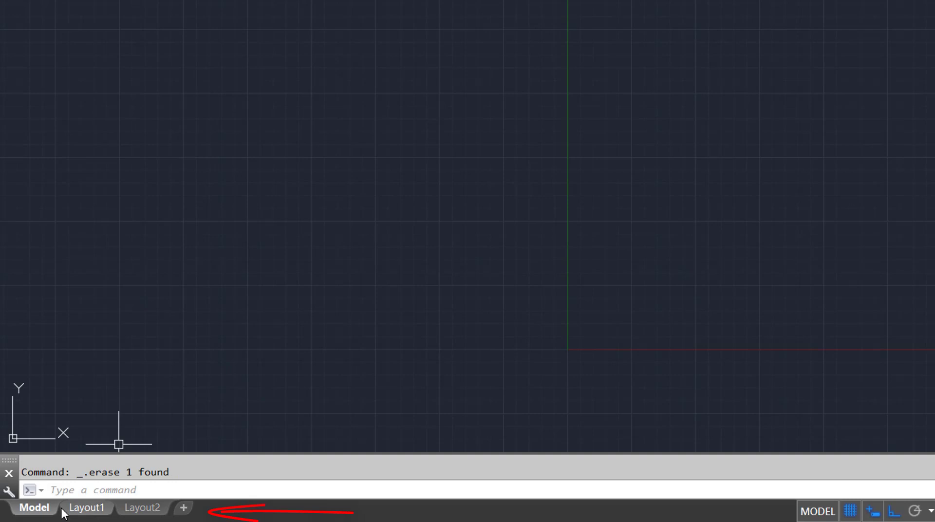
pyautogui.moveTo(87, 507)
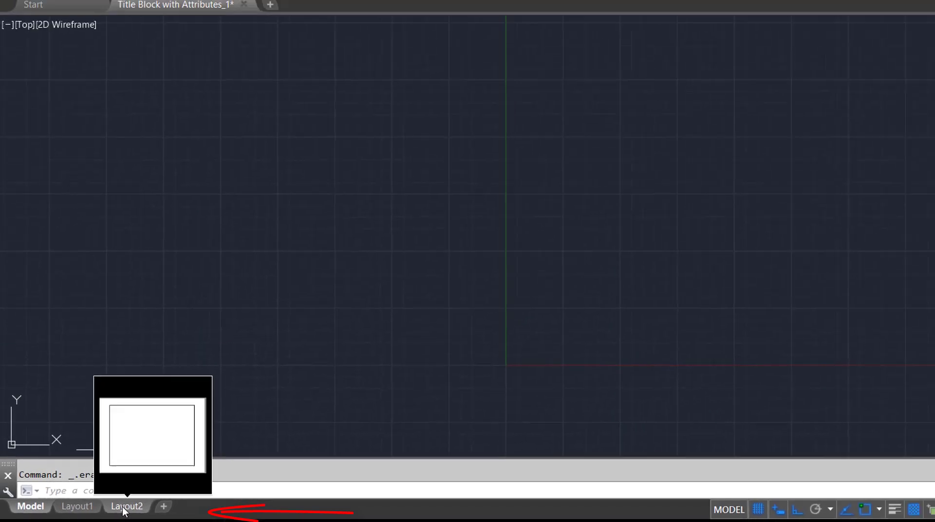
# Step: Delete the Layout2 tab, confirm the warning, and switch to Layout1
pyautogui.rightClick(126, 506)
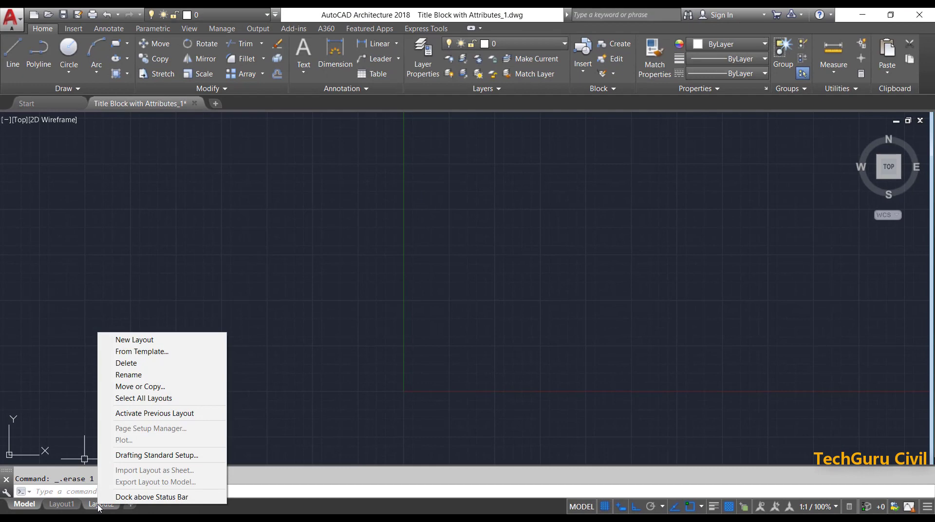
pyautogui.click(125, 362)
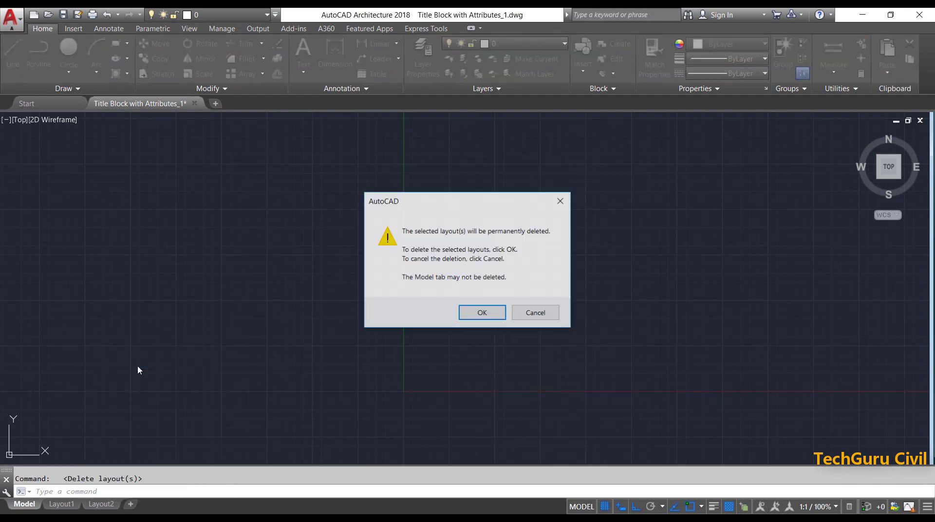
pyautogui.click(481, 312)
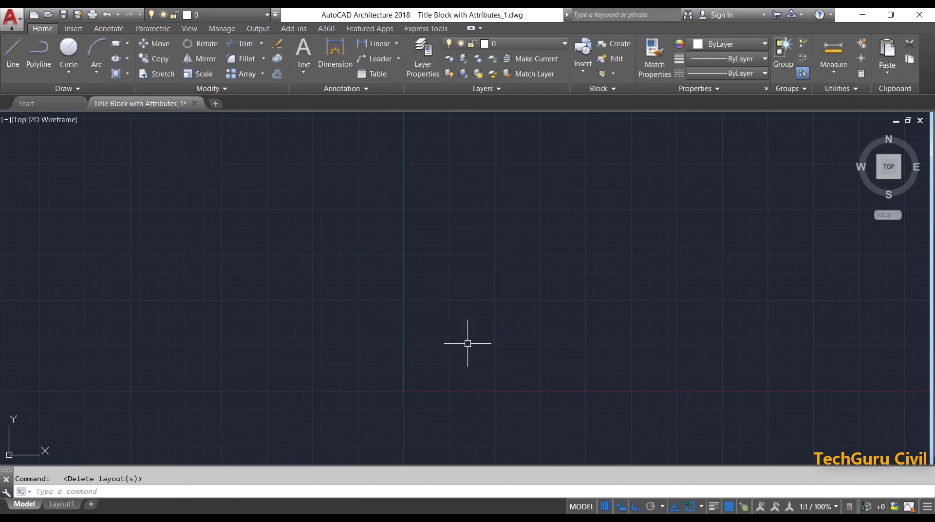
pyautogui.click(62, 505)
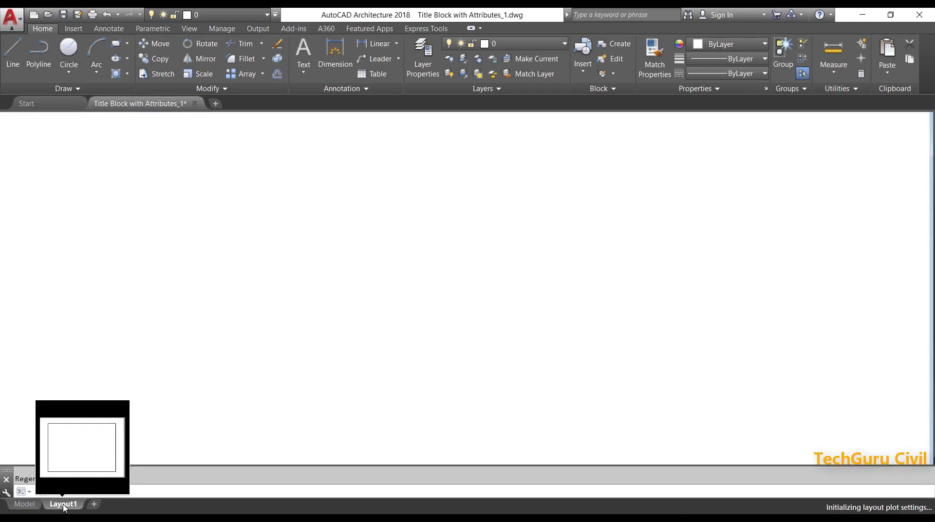
# Step: Erase Layout1's default viewport so the sheet is blank, leaving Layout1's context menu up
pyautogui.click(63, 504)
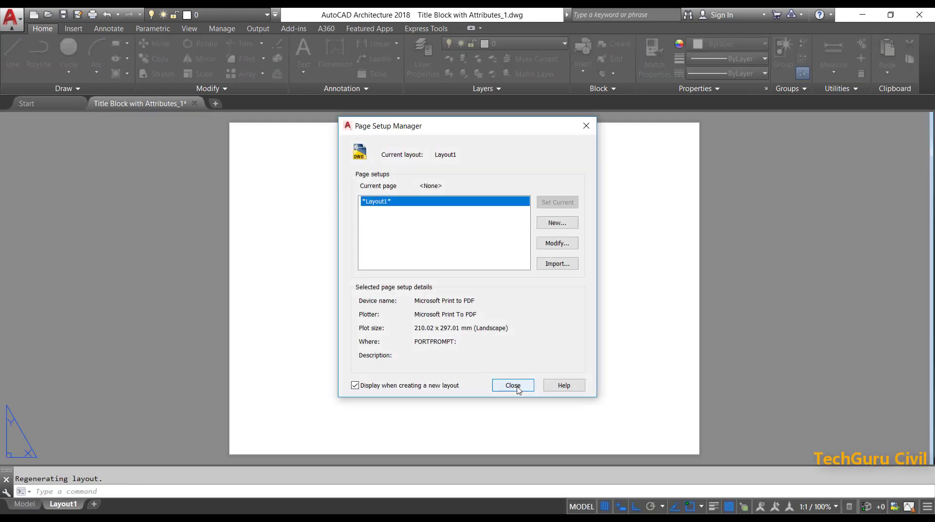
pyautogui.click(512, 384)
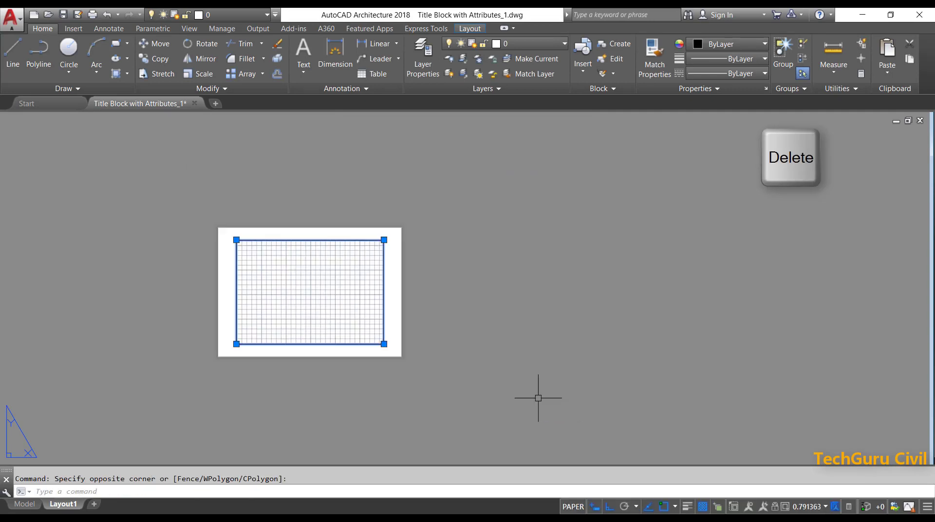
pyautogui.press('Delete')
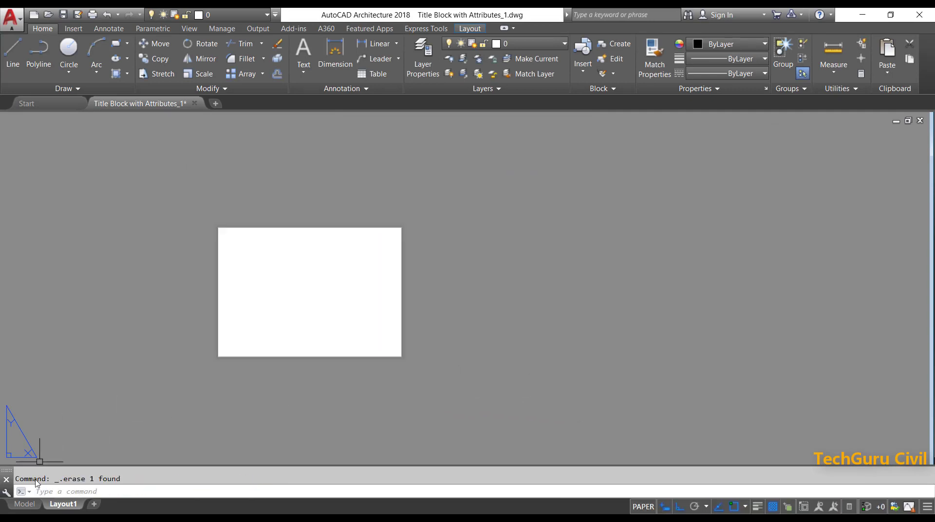
pyautogui.rightClick(63, 504)
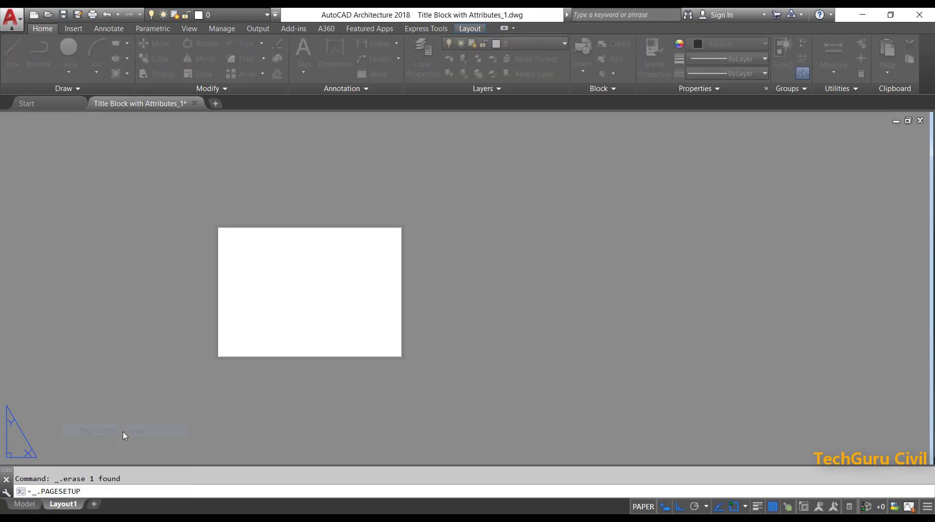
# Step: Modify Layout1's page setup to use DWG To PDF.pc3 on ISO full bleed A4 (297x210) paper
pyautogui.click(96, 429)
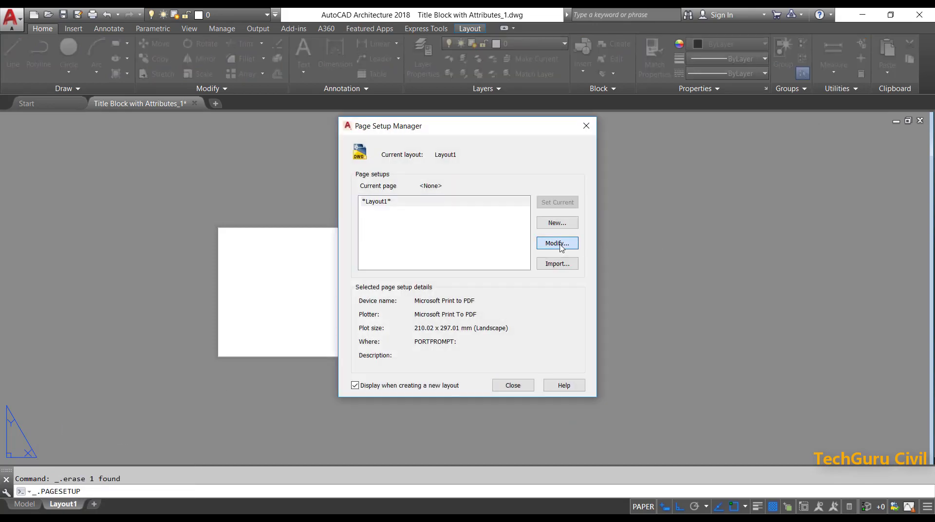
pyautogui.click(556, 243)
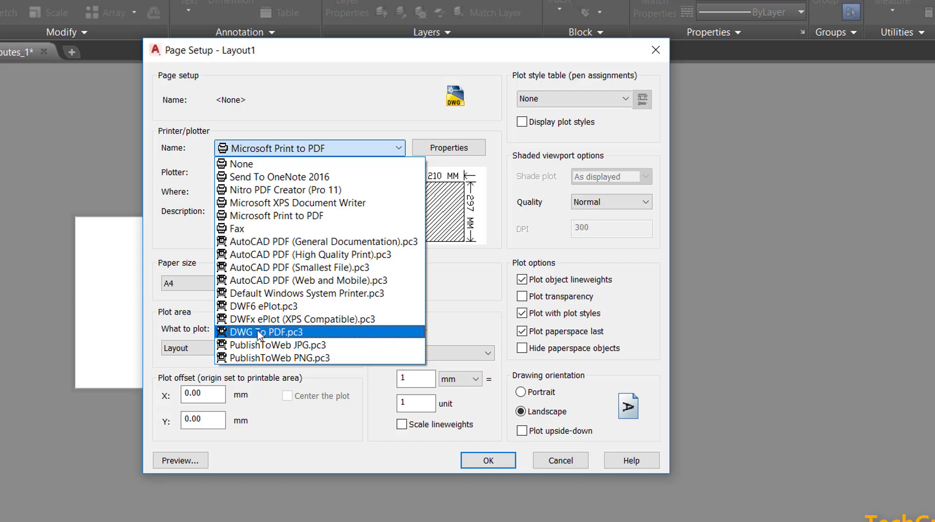
pyautogui.click(265, 332)
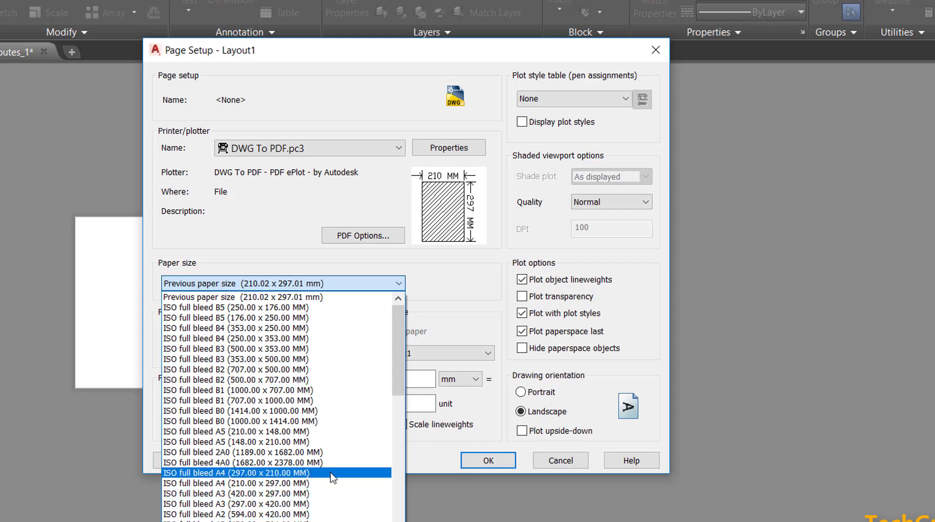
pyautogui.click(238, 473)
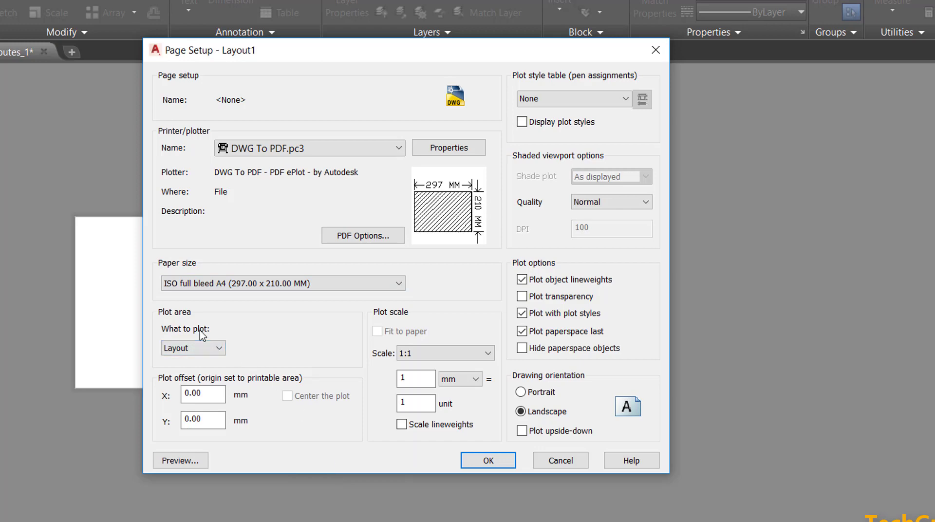
# Step: Turn on plot transparency, confirm the page setup and close the Page Setup Manager
pyautogui.click(193, 348)
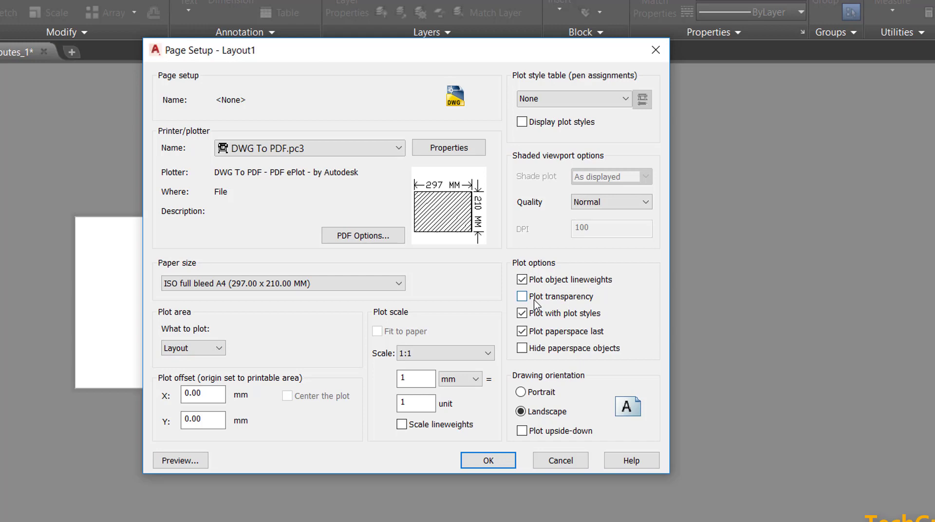
pyautogui.click(521, 296)
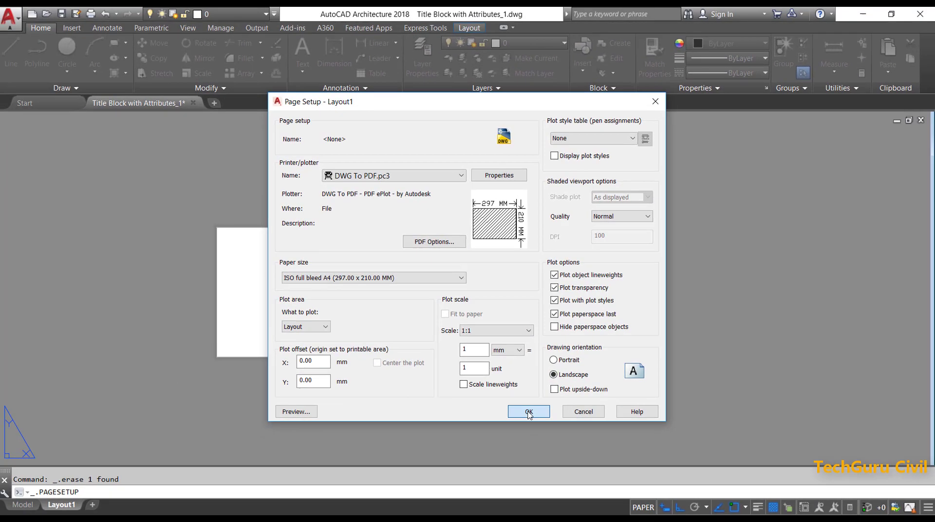
pyautogui.click(527, 412)
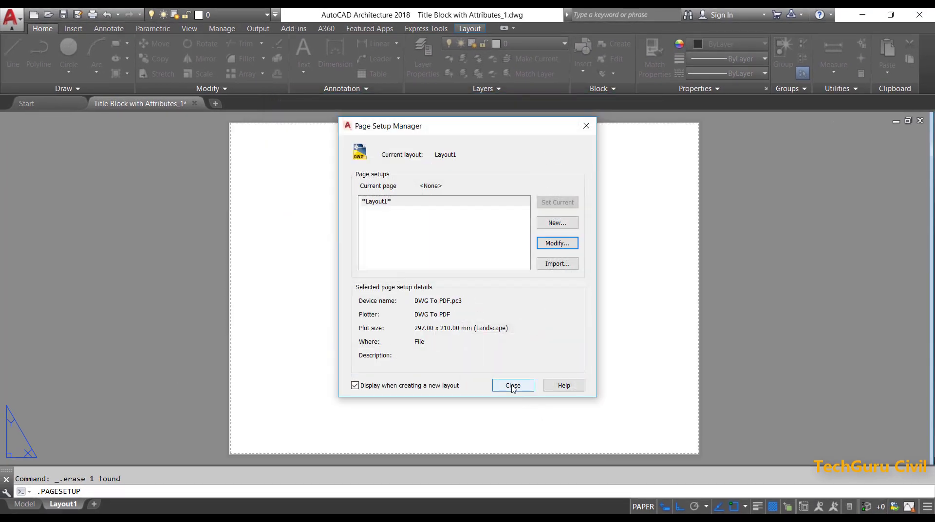
pyautogui.click(512, 385)
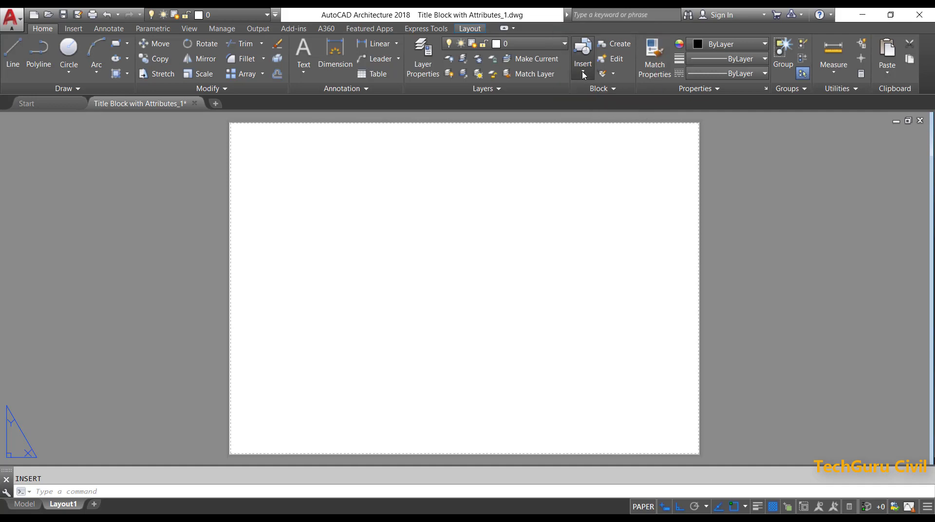
# Step: Insert title block 1 at 0,0 with rotation 0 and default attributes, then start MV for a viewport
pyautogui.click(581, 53)
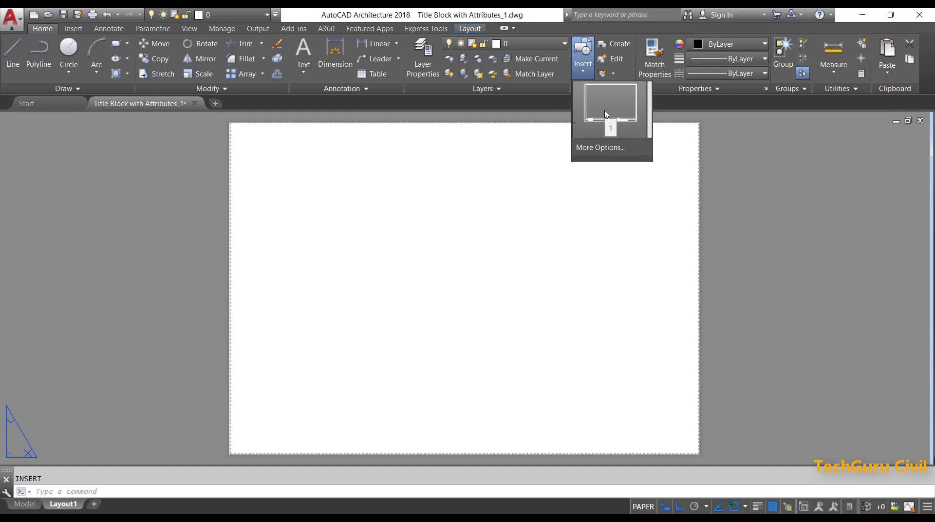
pyautogui.click(609, 110)
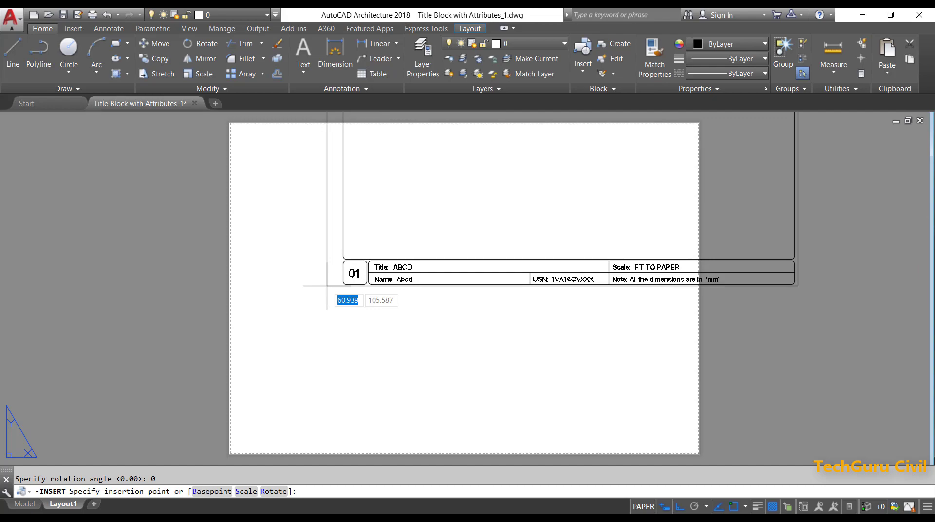
pyautogui.write('0,0,0')
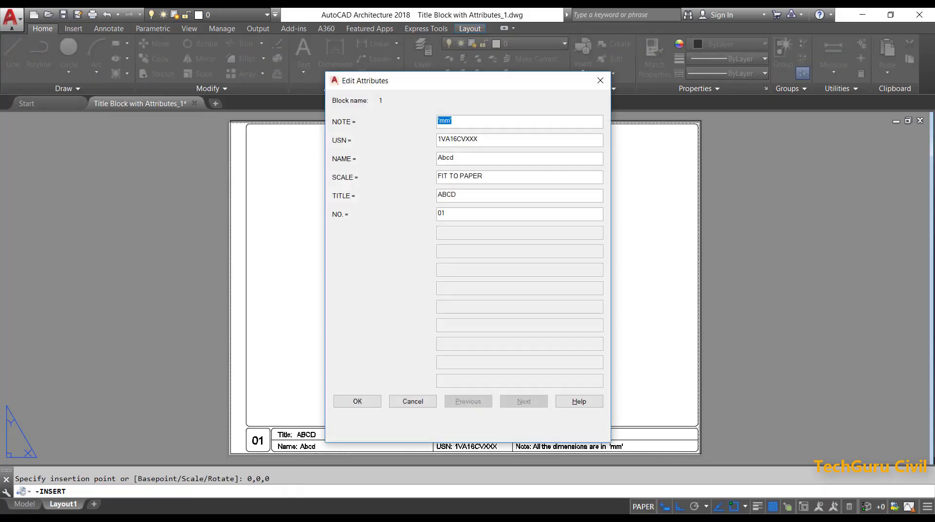
pyautogui.click(357, 401)
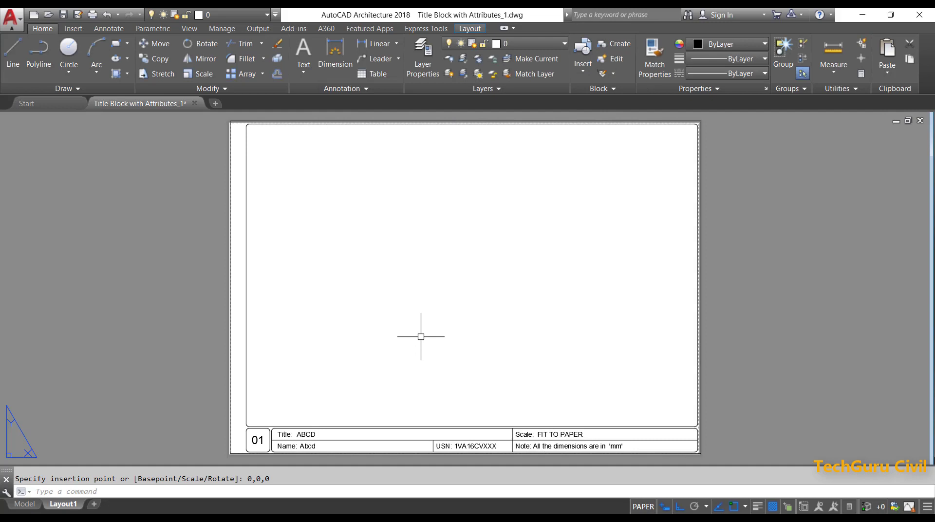
pyautogui.write('MV')
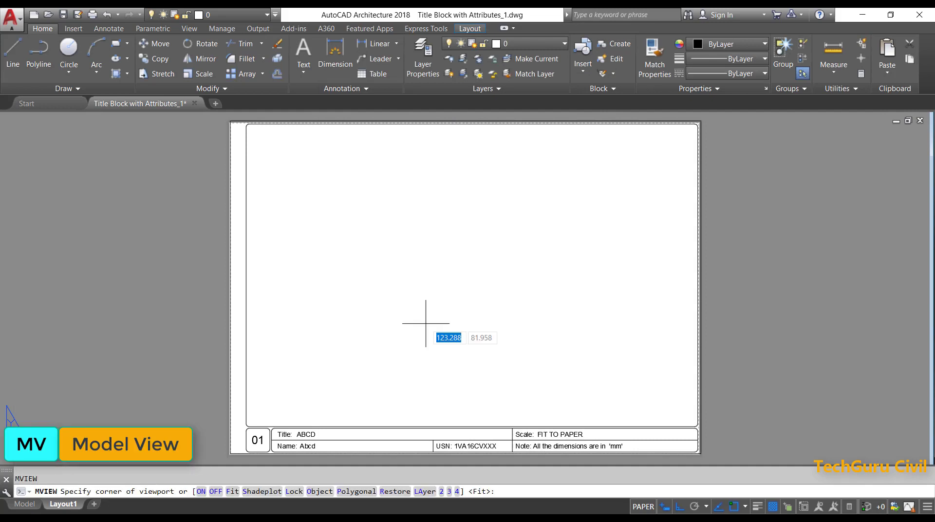
pyautogui.moveTo(694, 426)
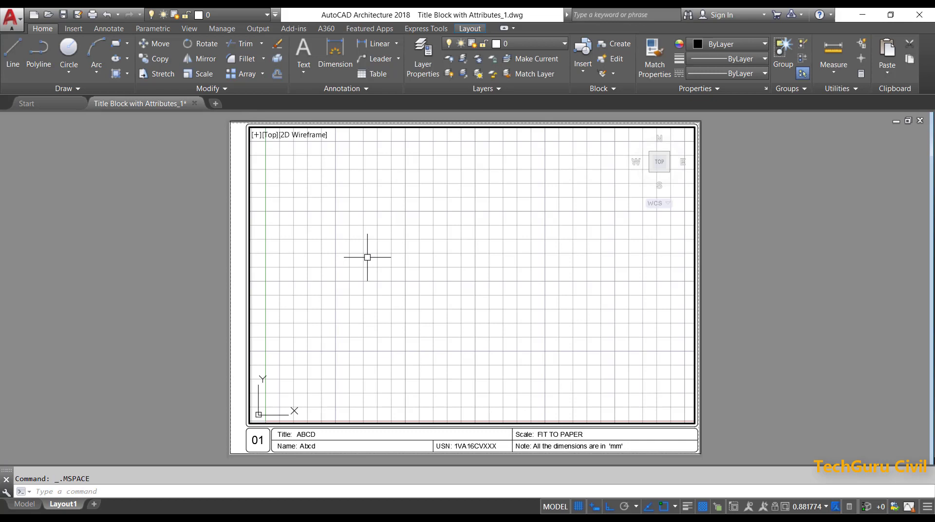
# Step: Turn the grid off inside the viewport and return to paper space
pyautogui.click(577, 506)
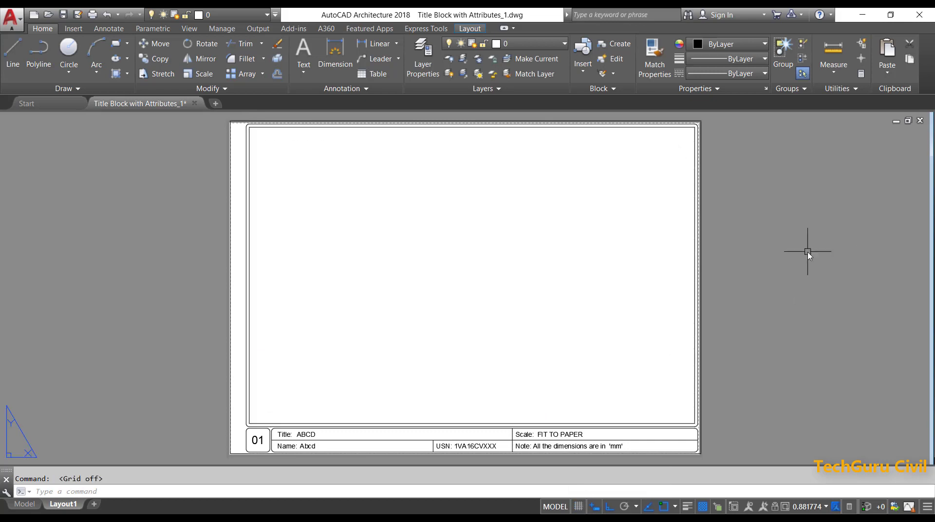
pyautogui.click(554, 505)
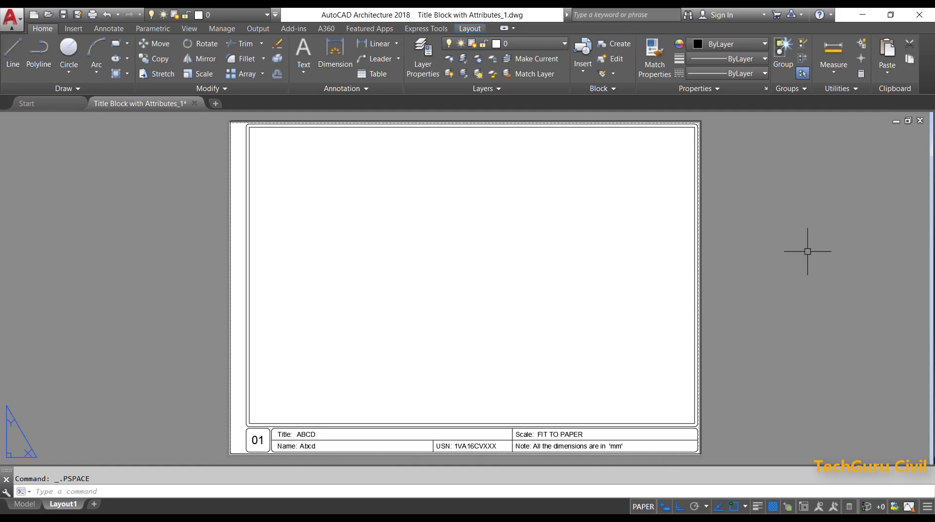
# Step: Move the viewport border onto the No Print layer
pyautogui.click(338, 243)
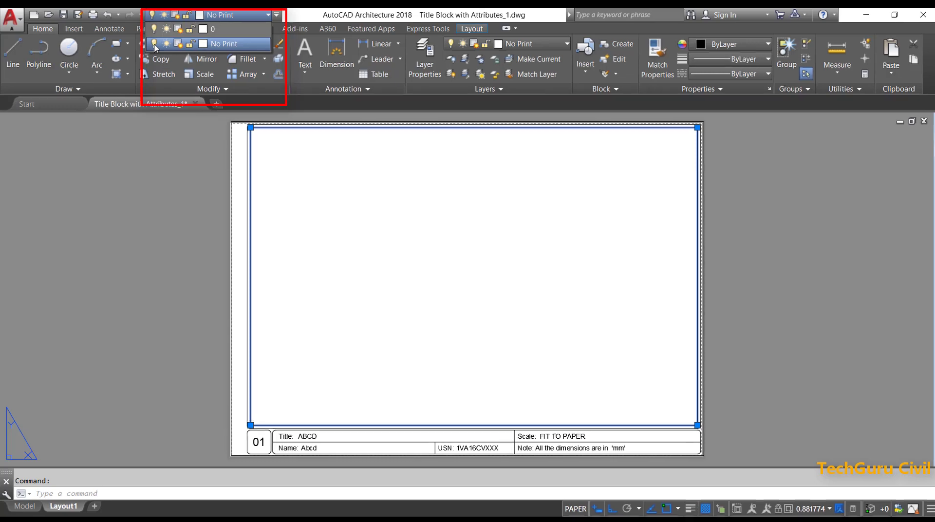
pyautogui.click(11, 14)
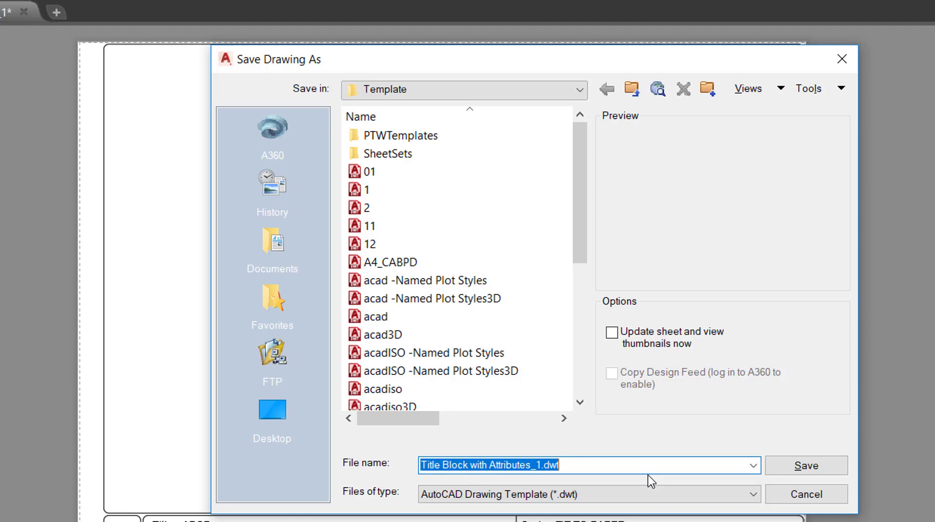
# Step: Save the sheet as a .dwt template under a new file name, reaching Template Options
pyautogui.write('00')
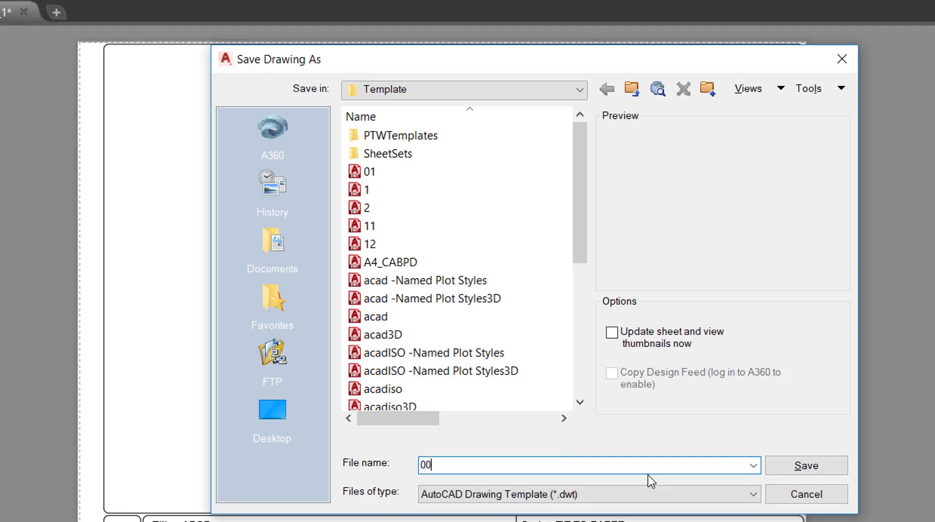
pyautogui.click(804, 465)
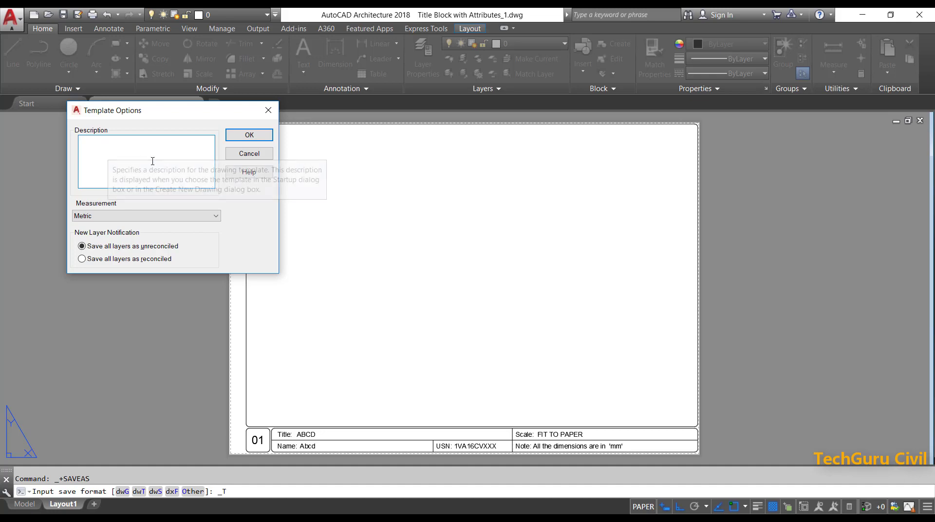
pyautogui.moveTo(242, 141)
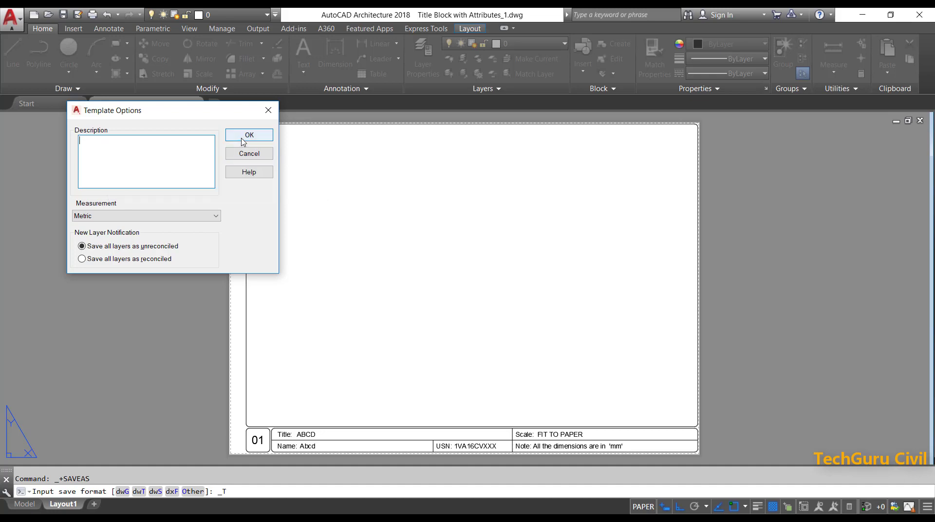
# Step: Accept the template options, close 001.dwt, and start a new drawing from the 001.dwt template
pyautogui.click(249, 134)
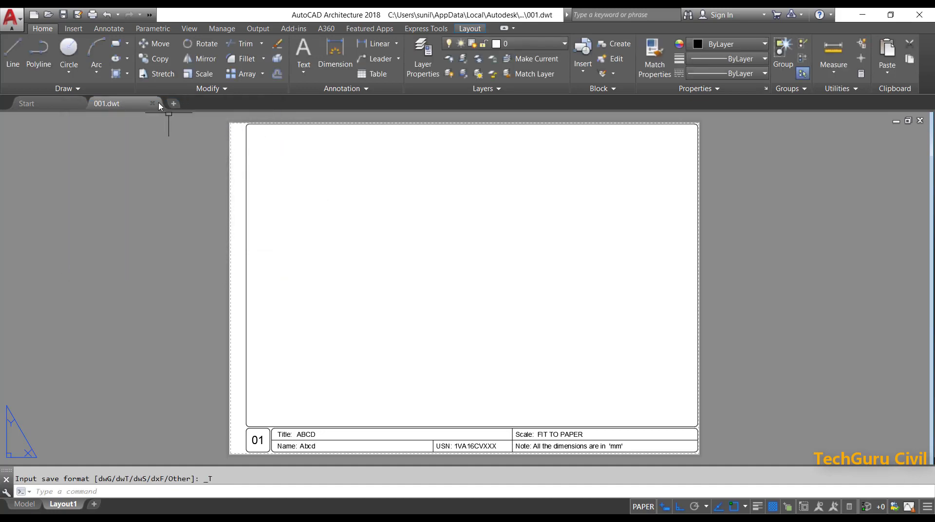
pyautogui.click(26, 103)
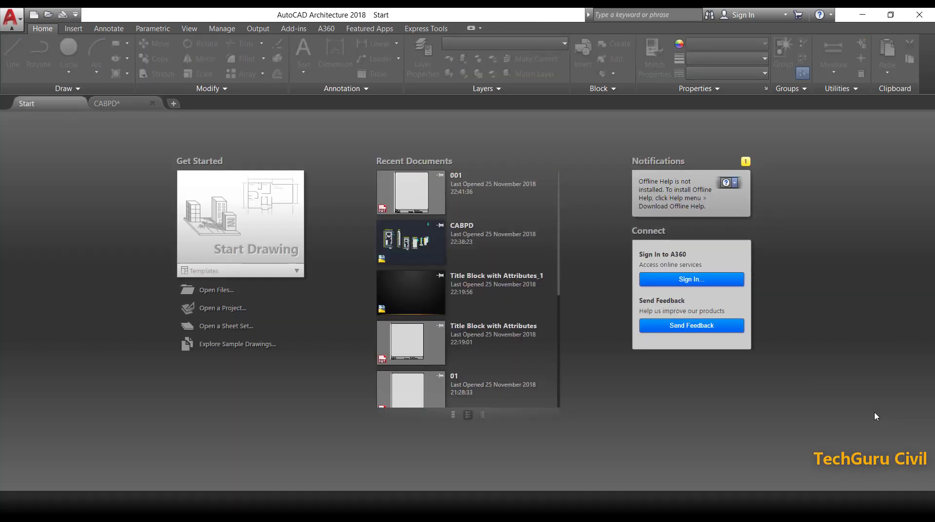
pyautogui.moveTo(380, 299)
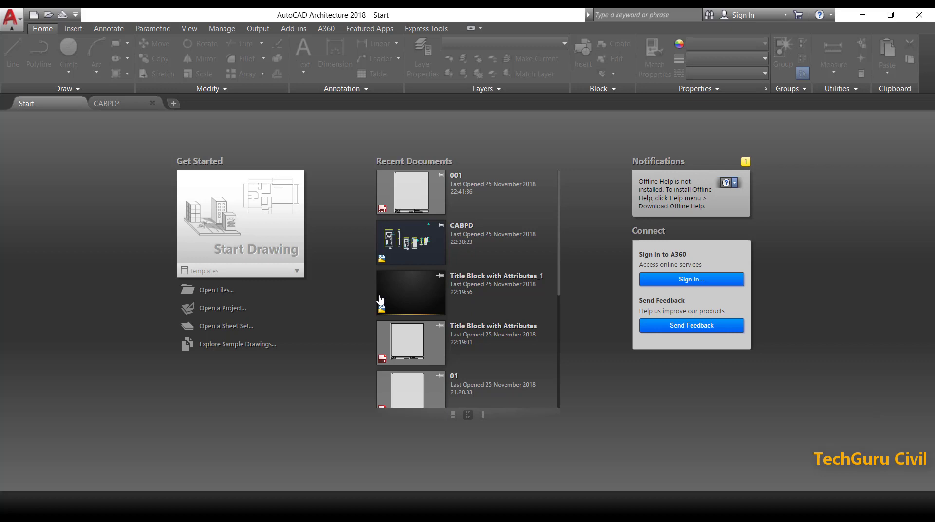
pyautogui.click(298, 269)
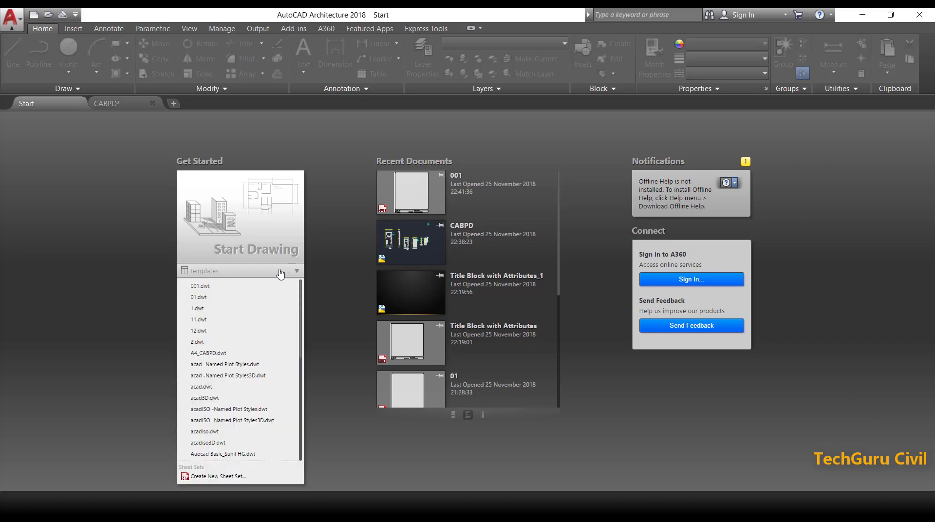
pyautogui.moveTo(247, 290)
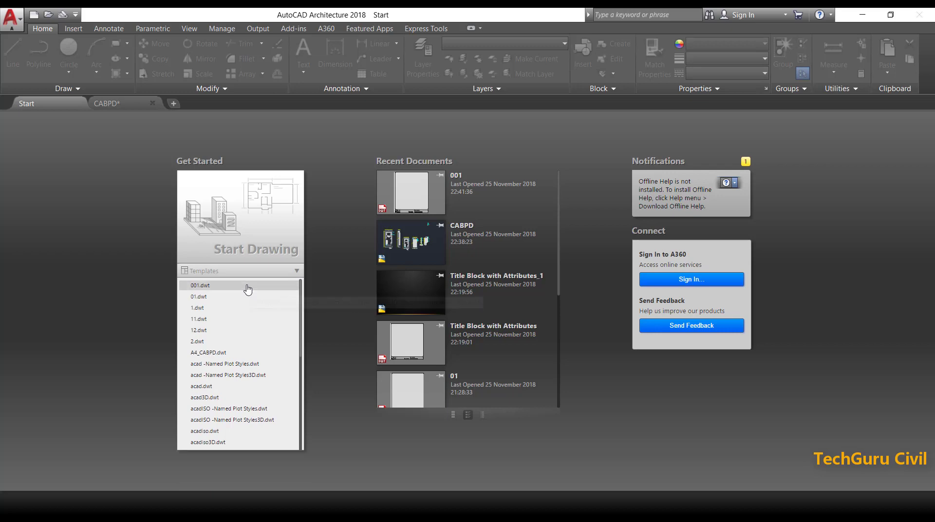
pyautogui.click(200, 285)
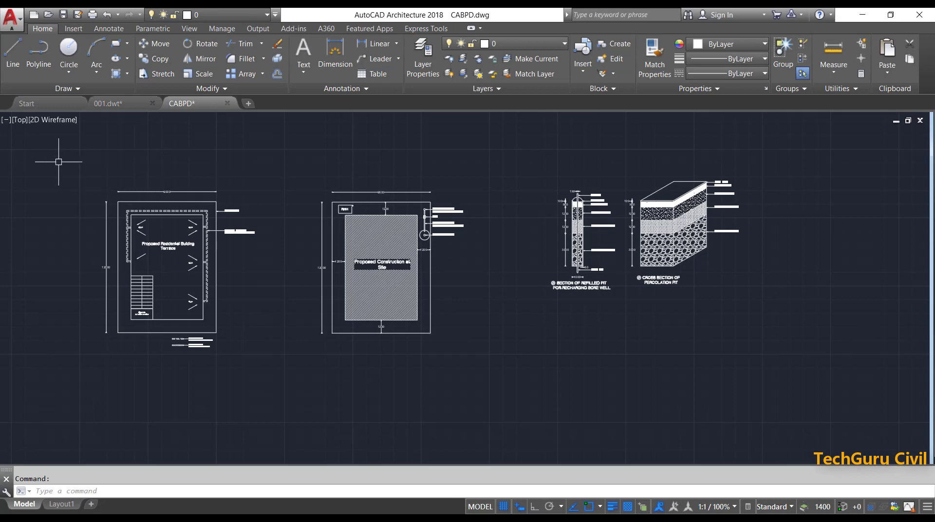
# Step: Copy the CABPD drawings and switch to the 001 template's model space to paste them
pyautogui.click(59, 161)
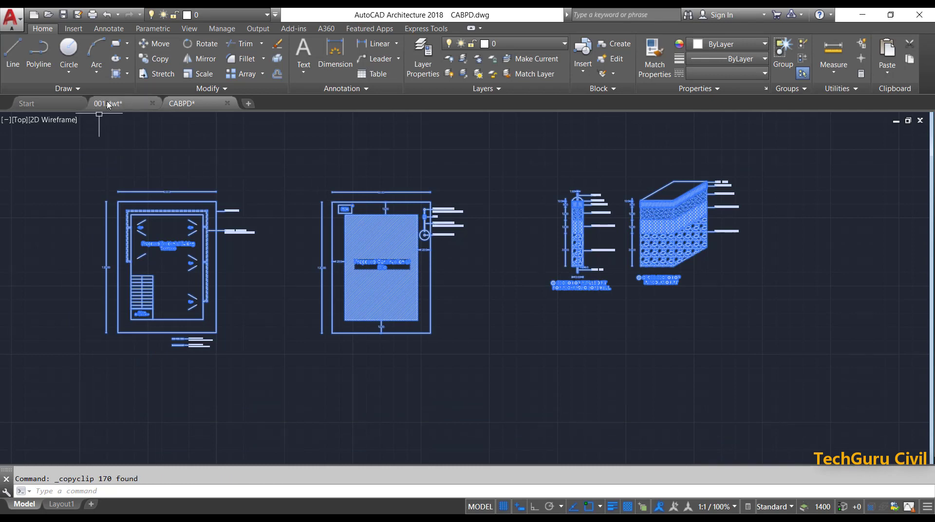
pyautogui.click(61, 504)
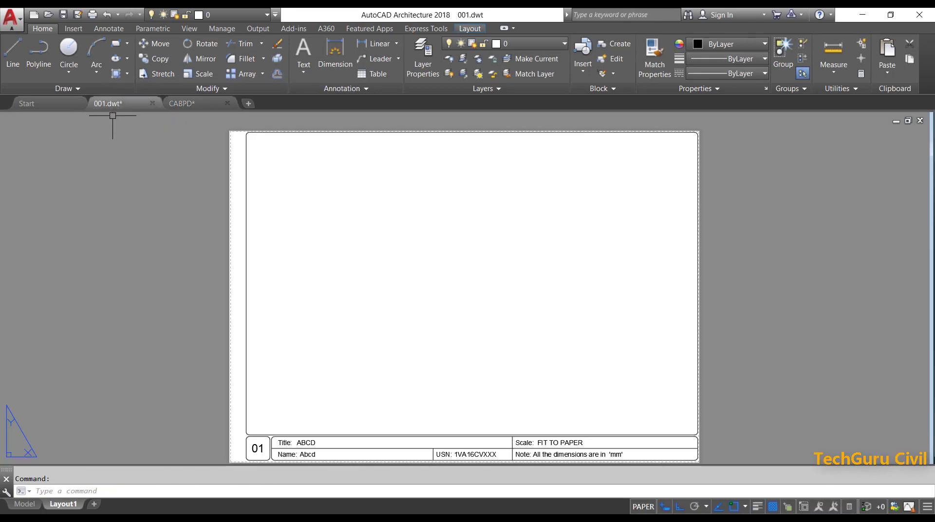
pyautogui.click(24, 504)
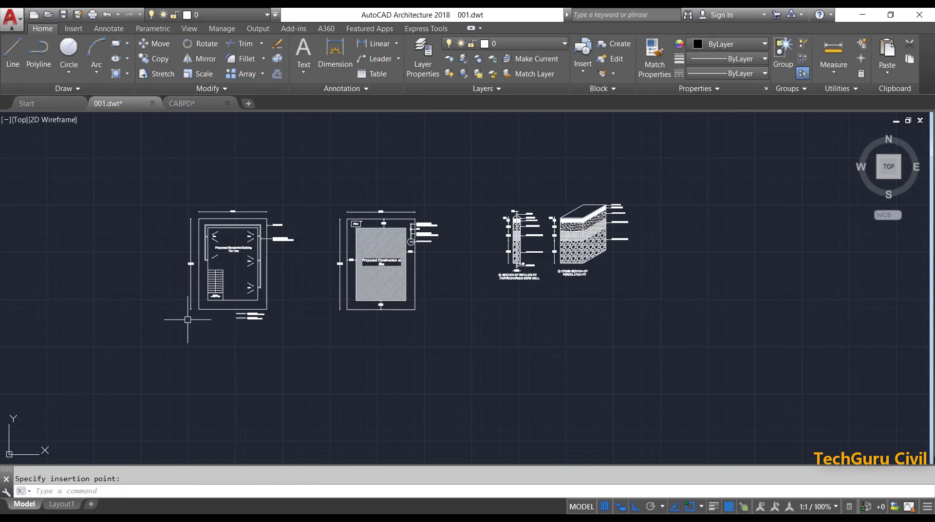
pyautogui.moveTo(351, 270)
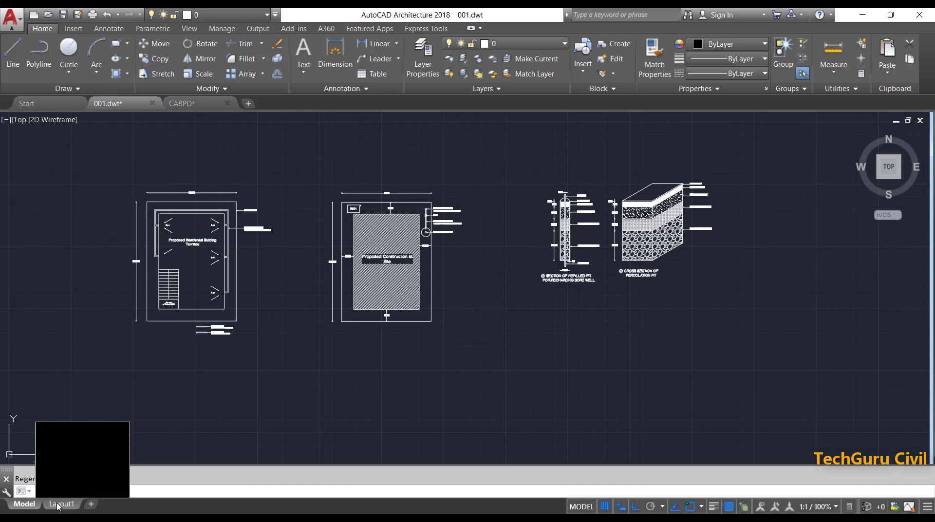
# Step: Rename Layout1 to 1 and zoom the viewport to the residential building terrace plan
pyautogui.click(61, 505)
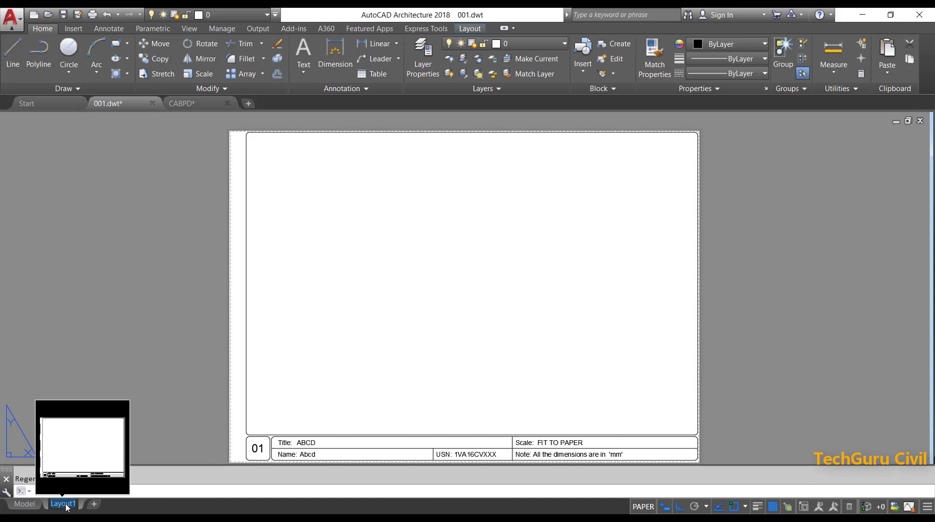
pyautogui.click(24, 507)
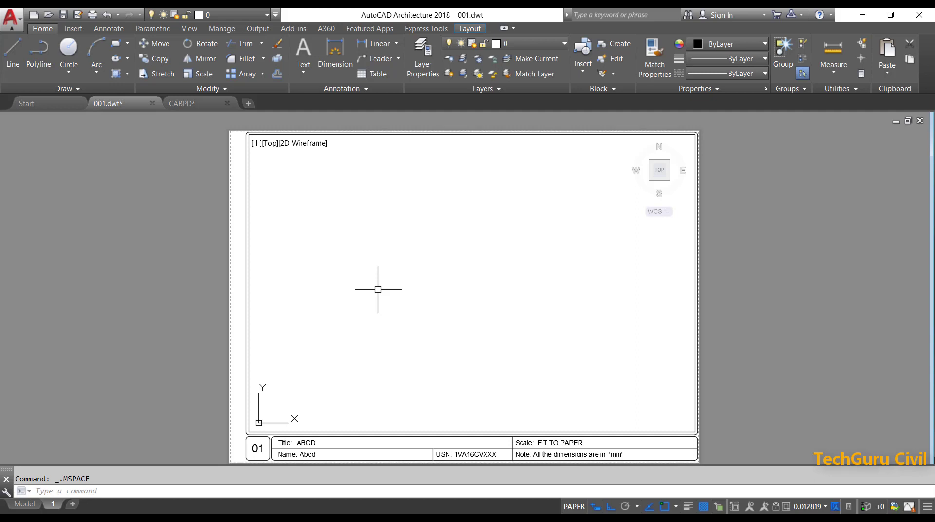
pyautogui.press('z')
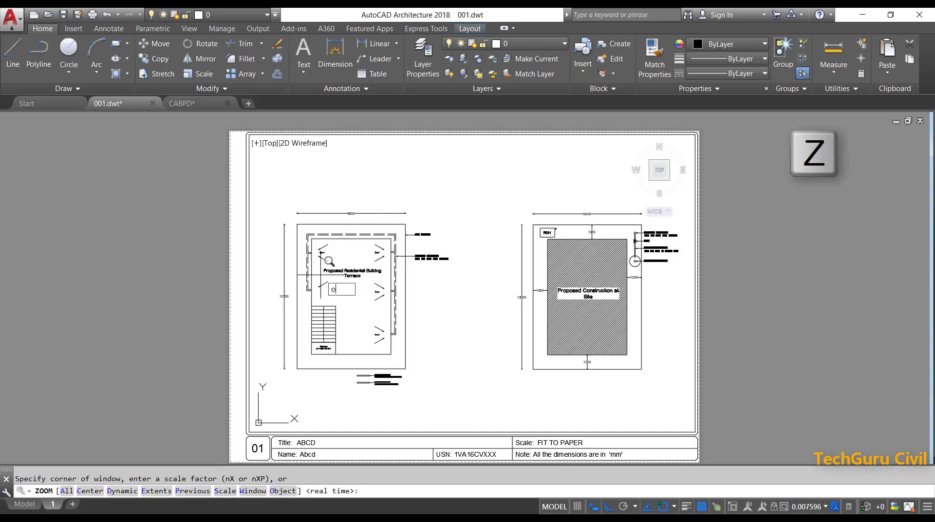
pyautogui.write('o')
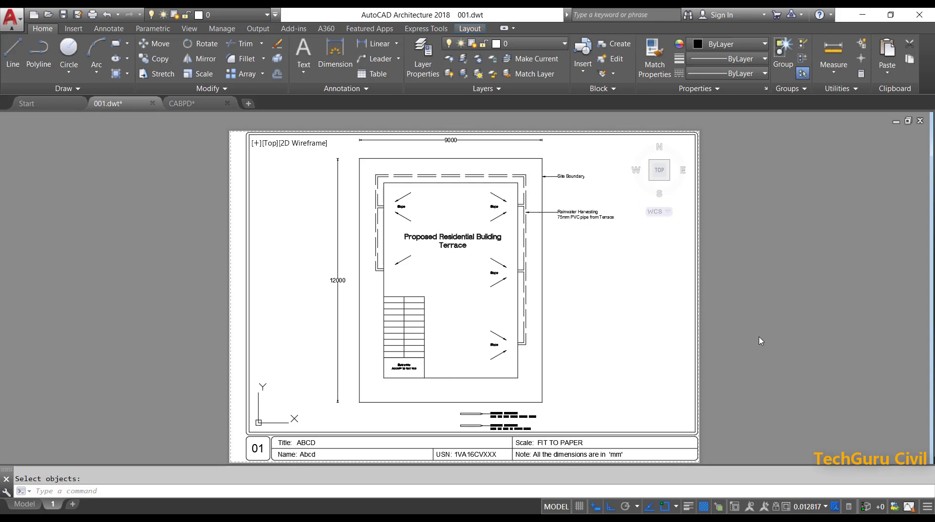
pyautogui.moveTo(765, 333)
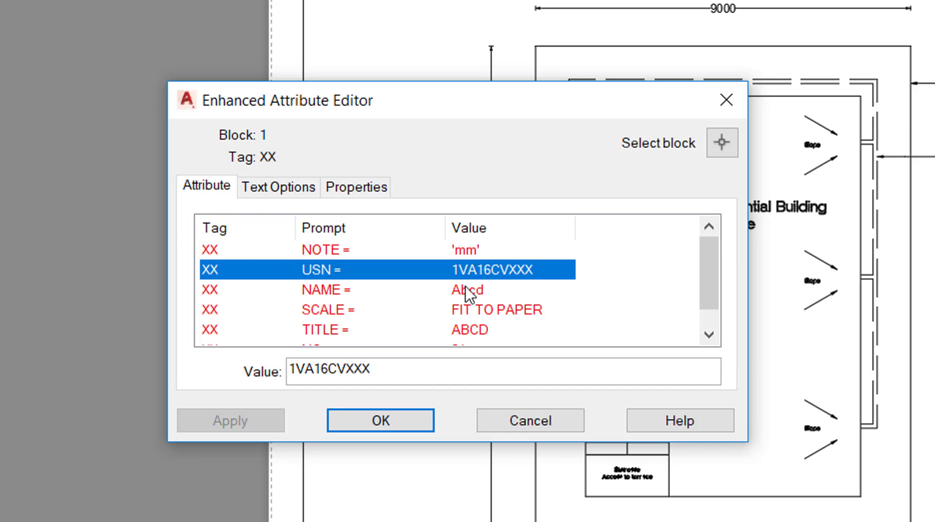
# Step: Set the title block attributes NAME to Sunil H G and TITLE to XYZ
pyautogui.click(467, 289)
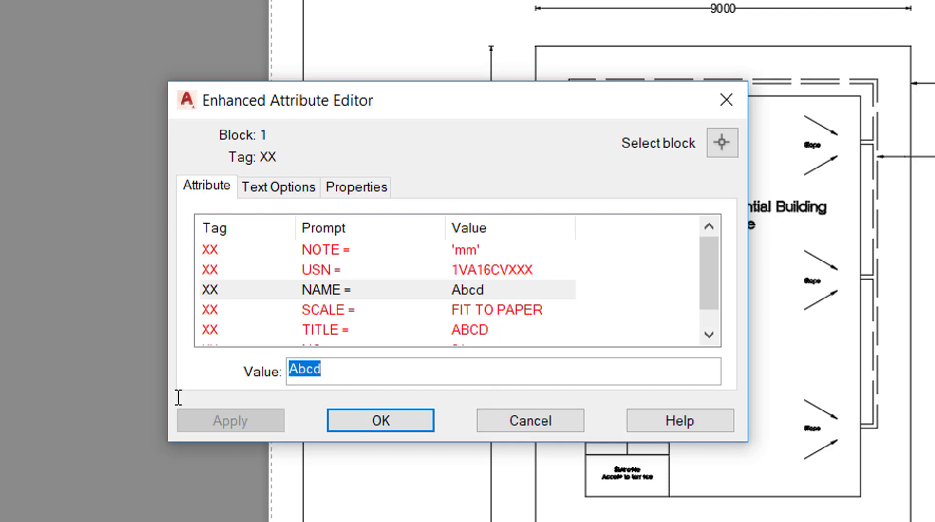
pyautogui.write('Sunil H G')
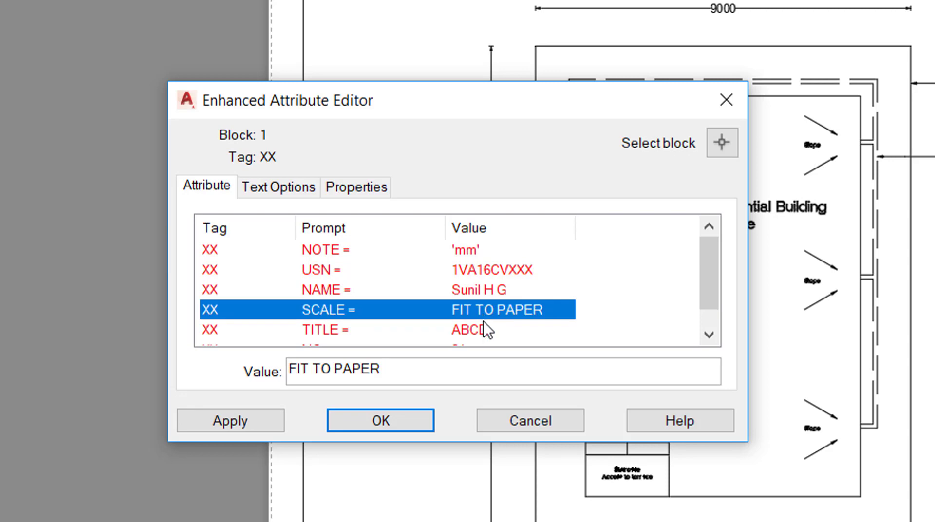
pyautogui.moveTo(484, 334)
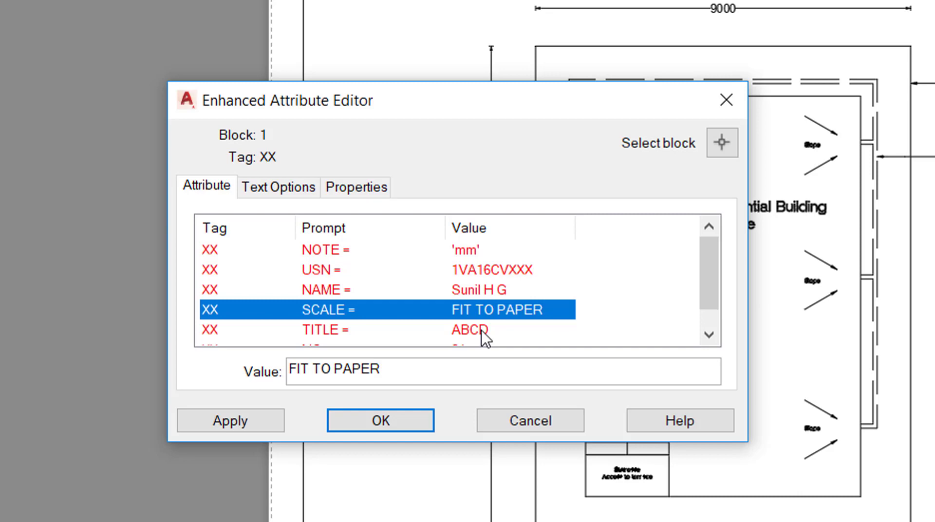
pyautogui.click(472, 329)
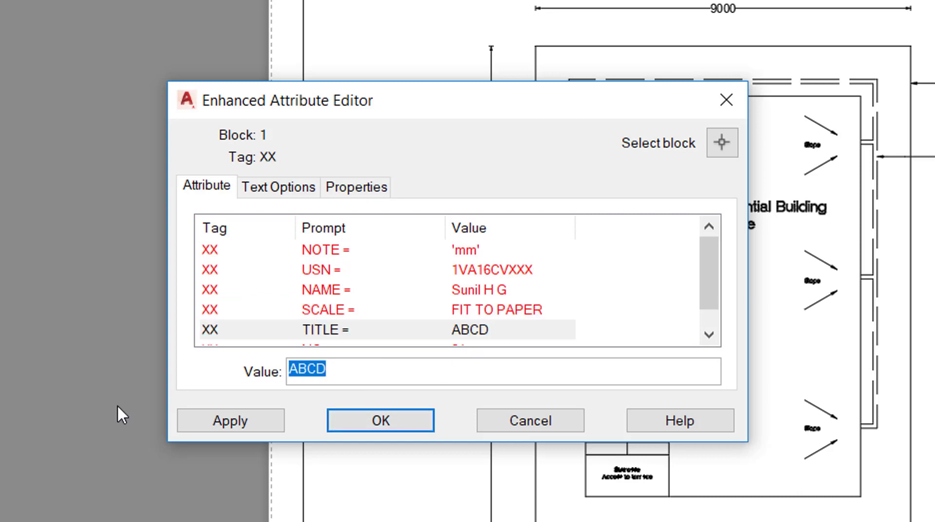
pyautogui.write('X')
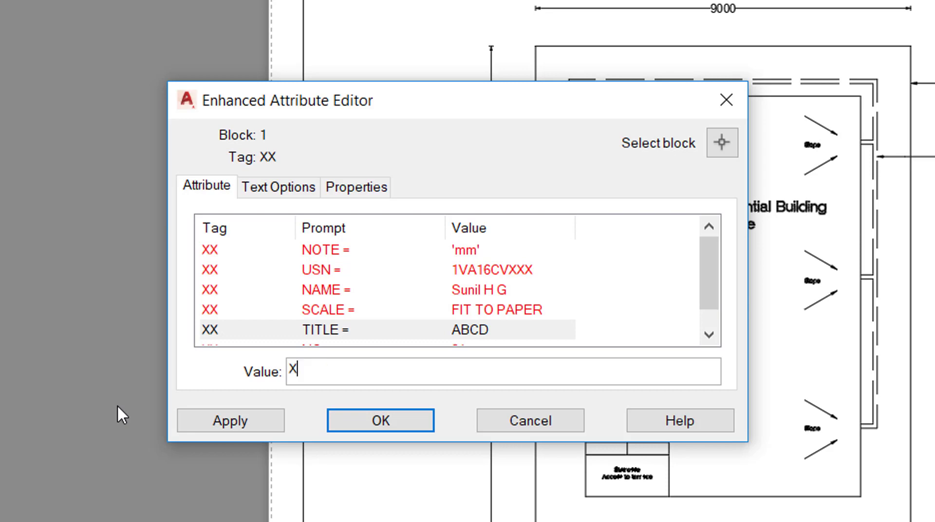
pyautogui.write('YZ')
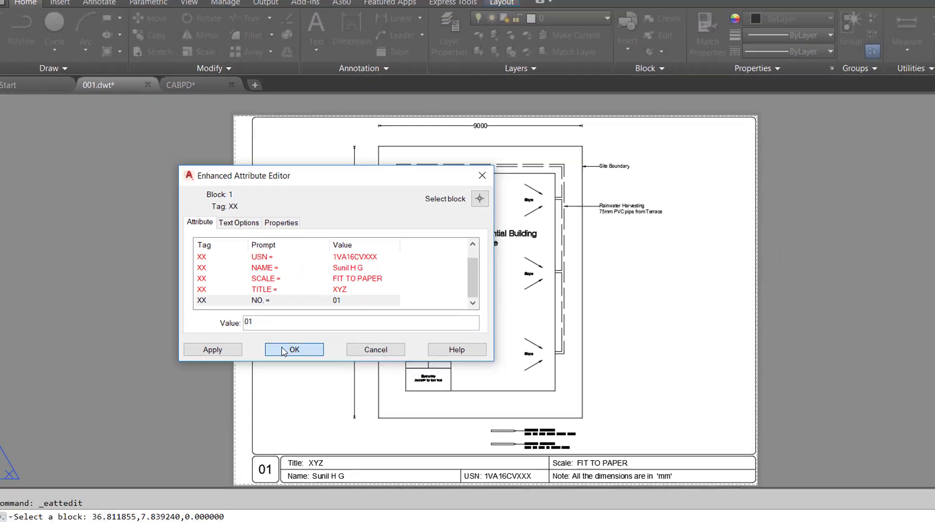
pyautogui.click(293, 348)
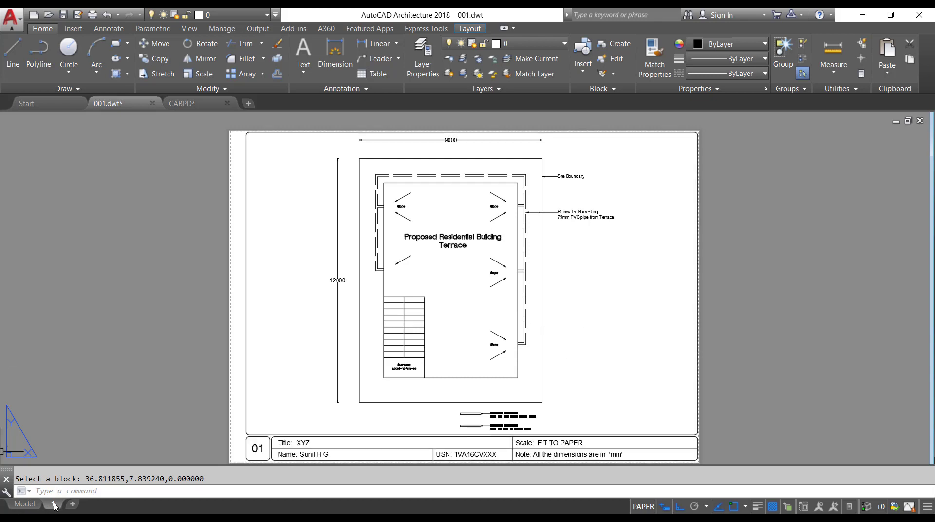
# Step: Copy layout 1 to the end as 1 (2) and switch to it
pyautogui.rightClick(56, 506)
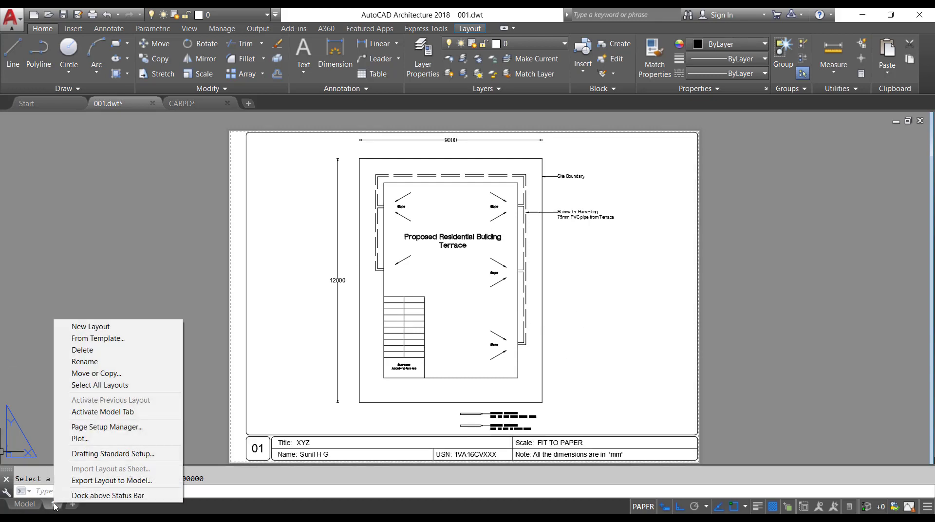
pyautogui.moveTo(96, 373)
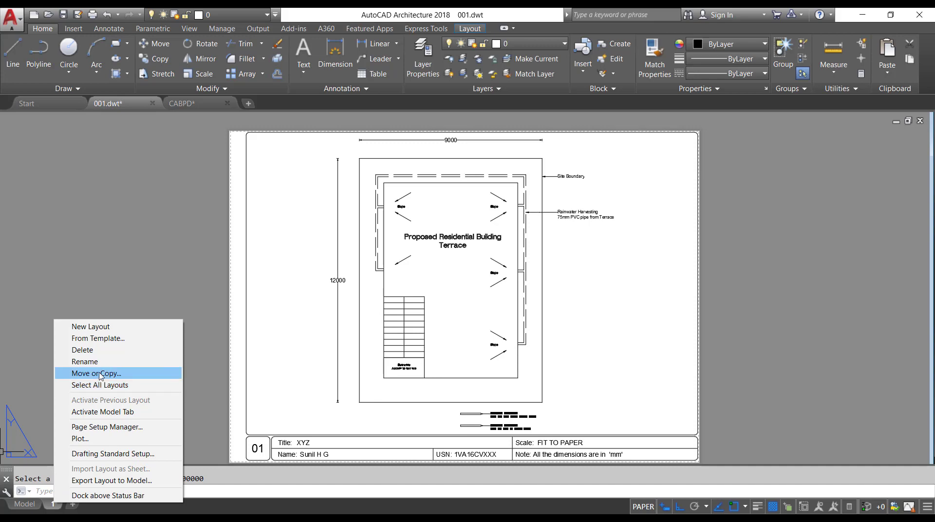
pyautogui.click(95, 373)
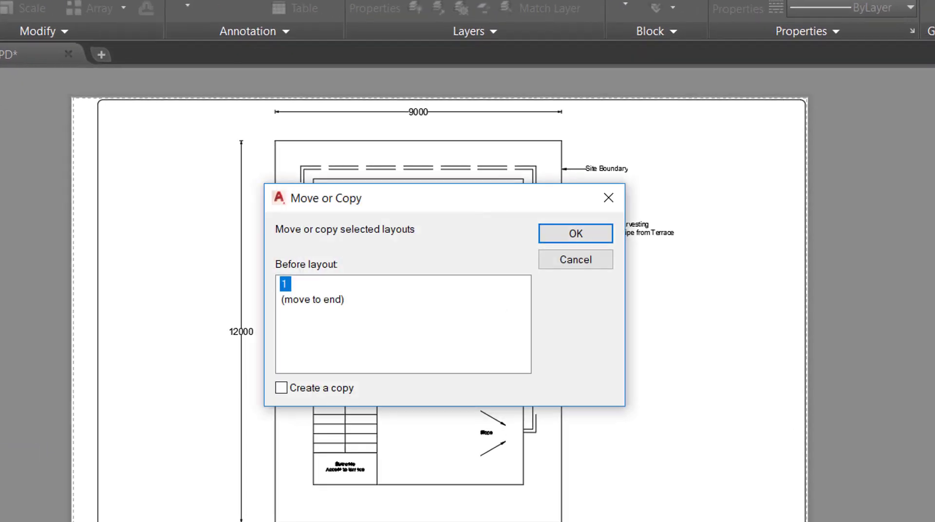
pyautogui.click(313, 299)
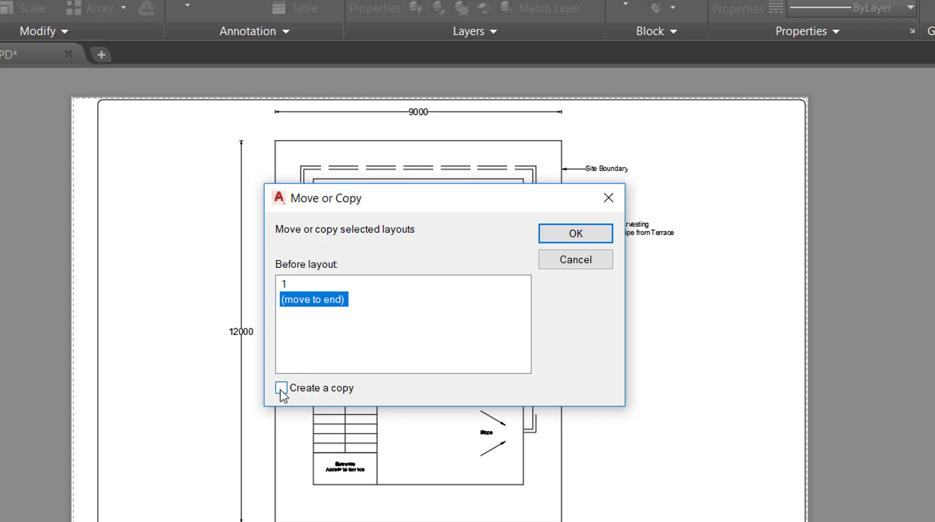
pyautogui.click(281, 388)
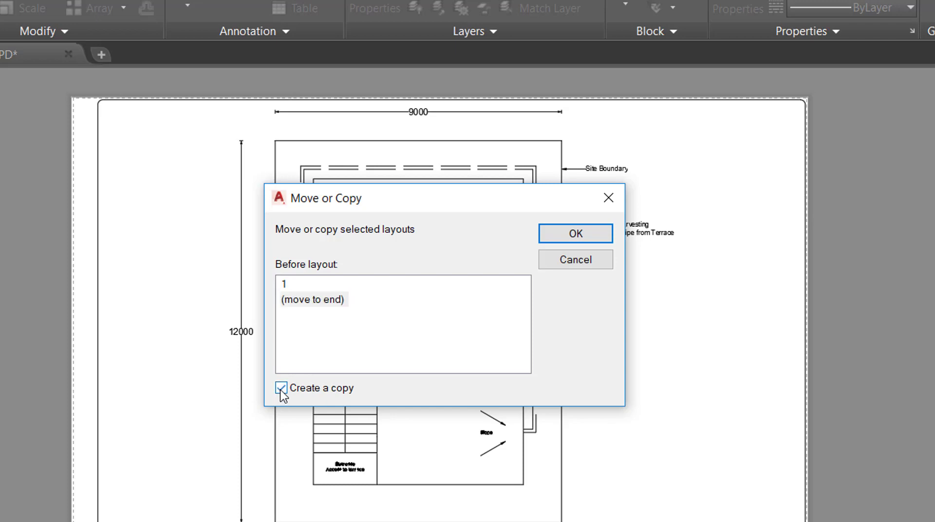
pyautogui.click(575, 233)
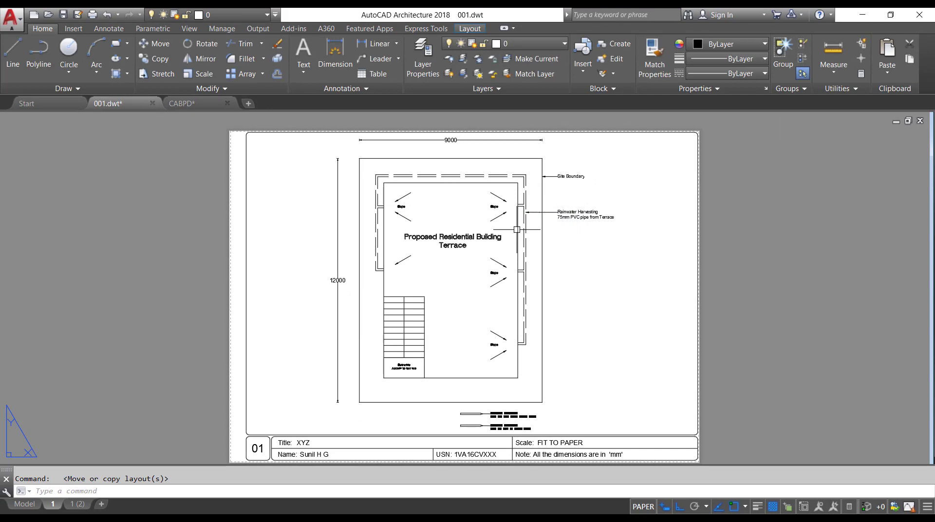
pyautogui.click(75, 505)
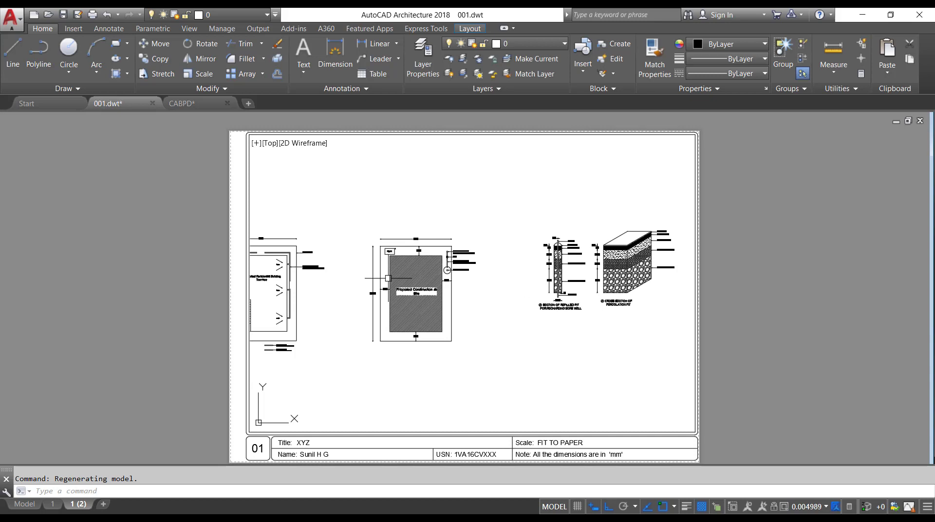
# Step: Zoom the 1 (2) viewport to the Proposed Construction at Site plan
pyautogui.write('z')
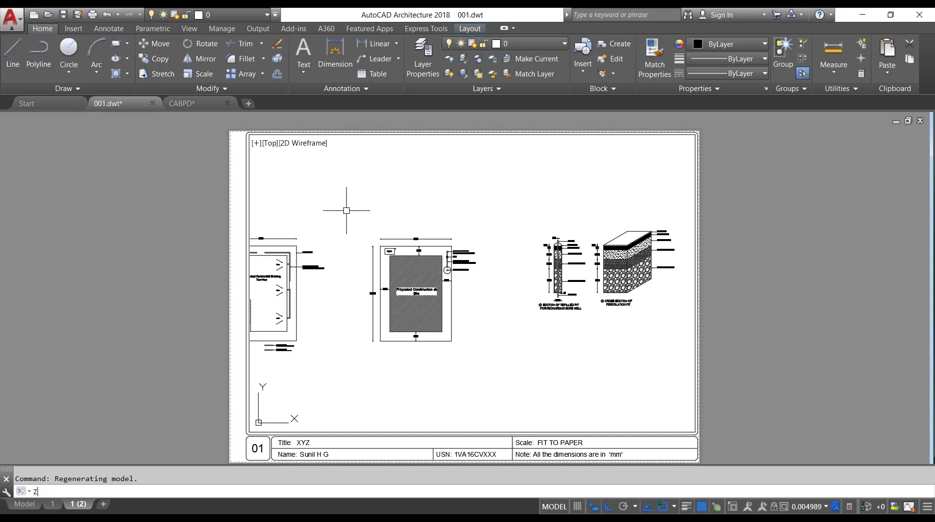
pyautogui.write('o')
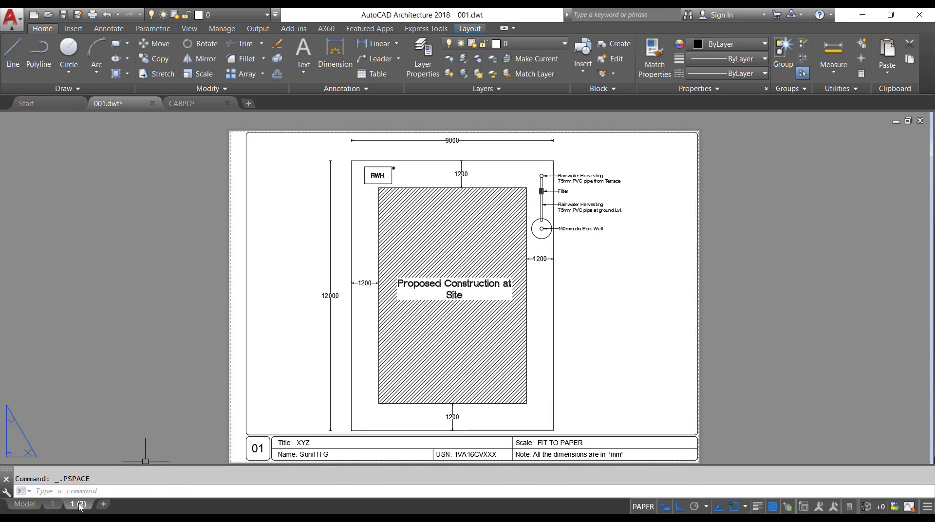
# Step: Copy layout 1 (2) to the end as a third layout 1 (3)
pyautogui.rightClick(76, 504)
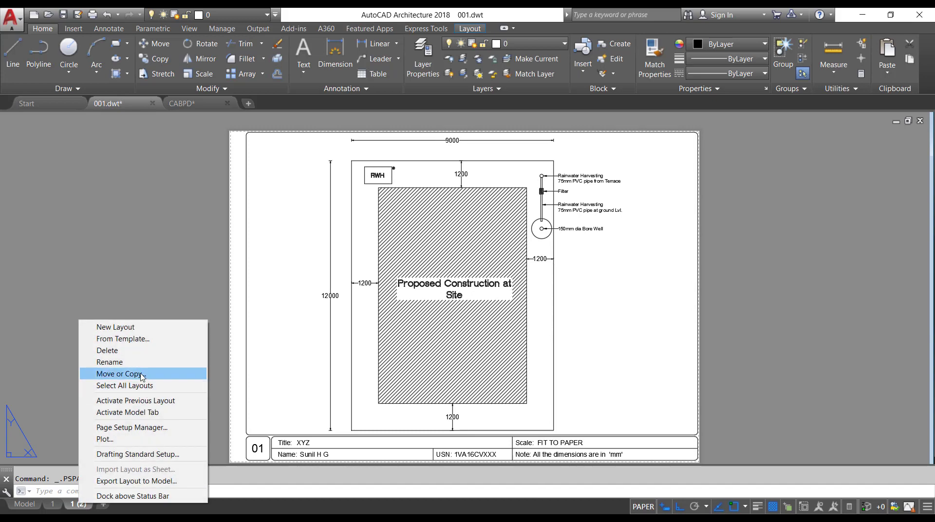
pyautogui.click(118, 373)
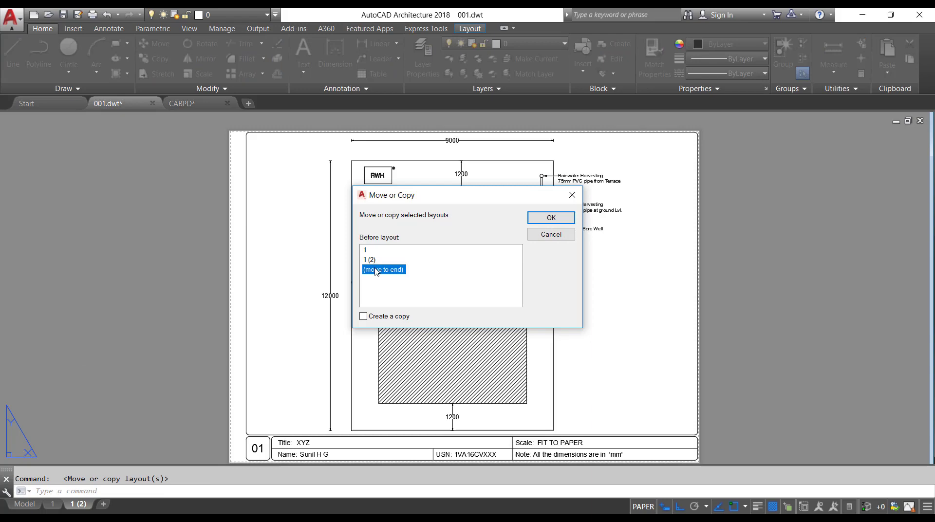
pyautogui.click(363, 316)
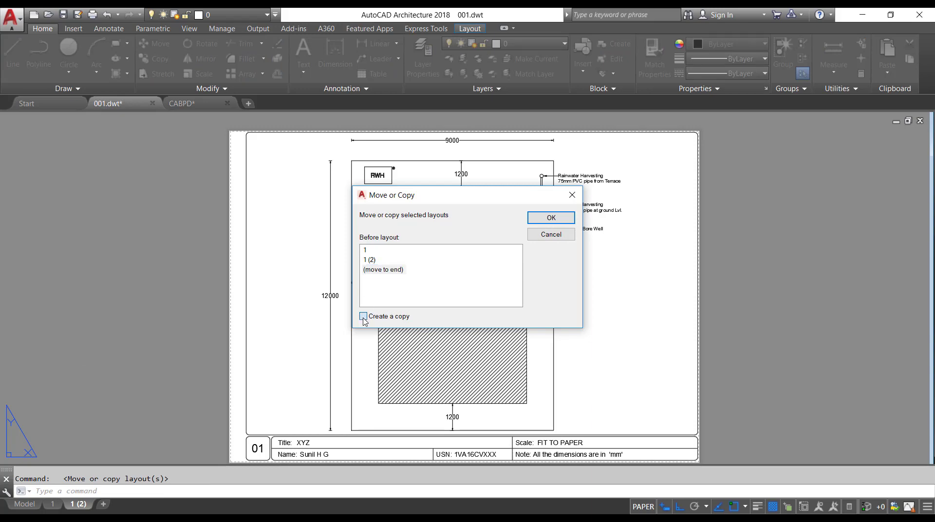
pyautogui.click(362, 316)
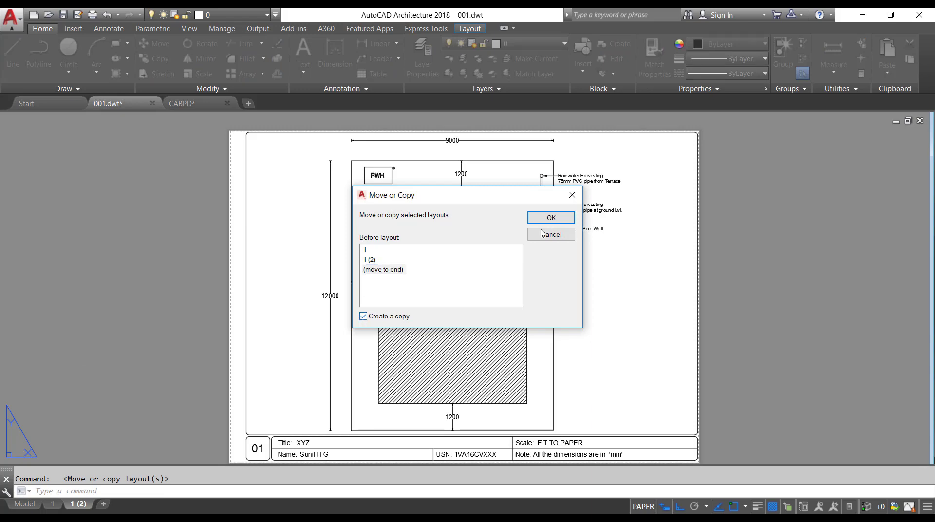
pyautogui.click(549, 217)
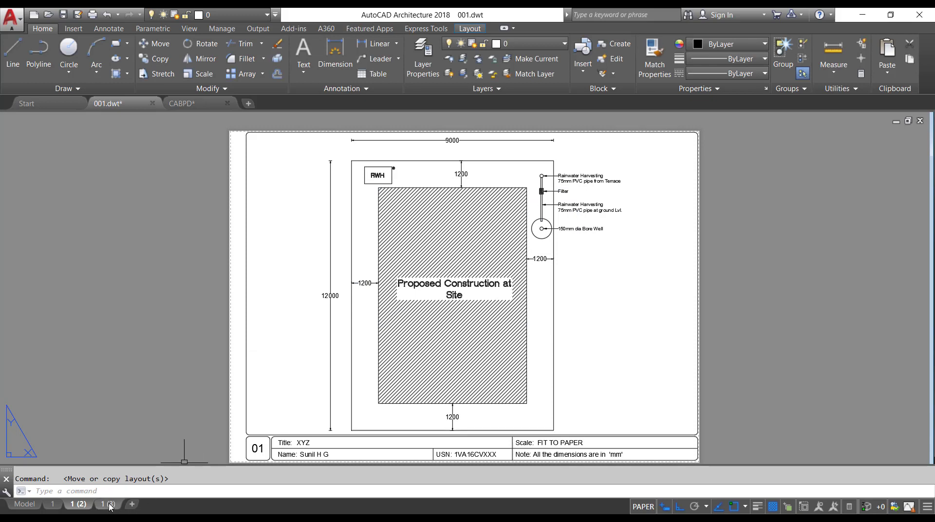
pyautogui.moveTo(109, 507)
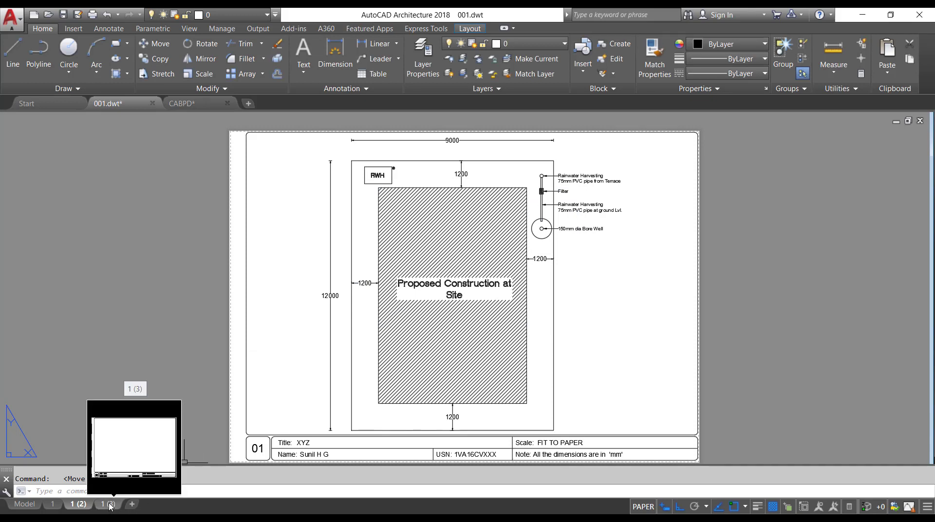
# Step: Show the bore-well and percolation pit sections in the 1 (3) viewport and return to paper space
pyautogui.click(108, 504)
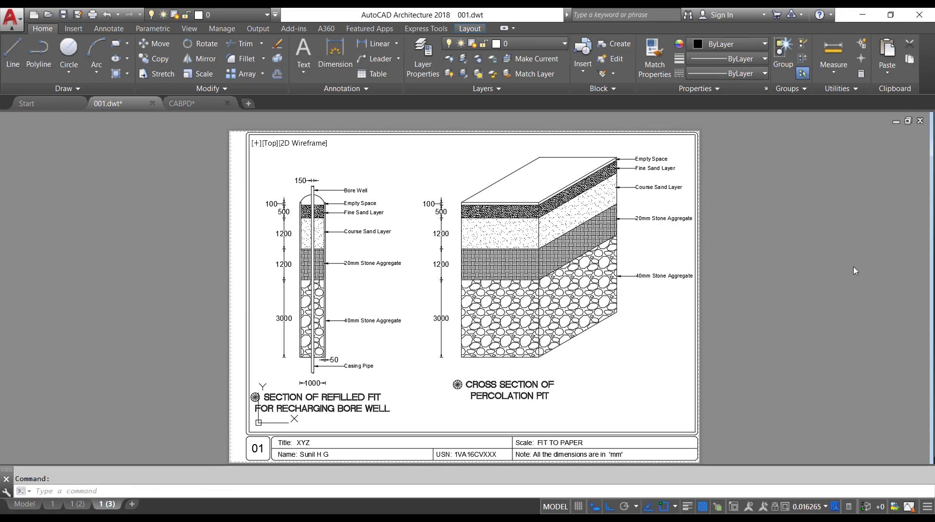
pyautogui.click(553, 506)
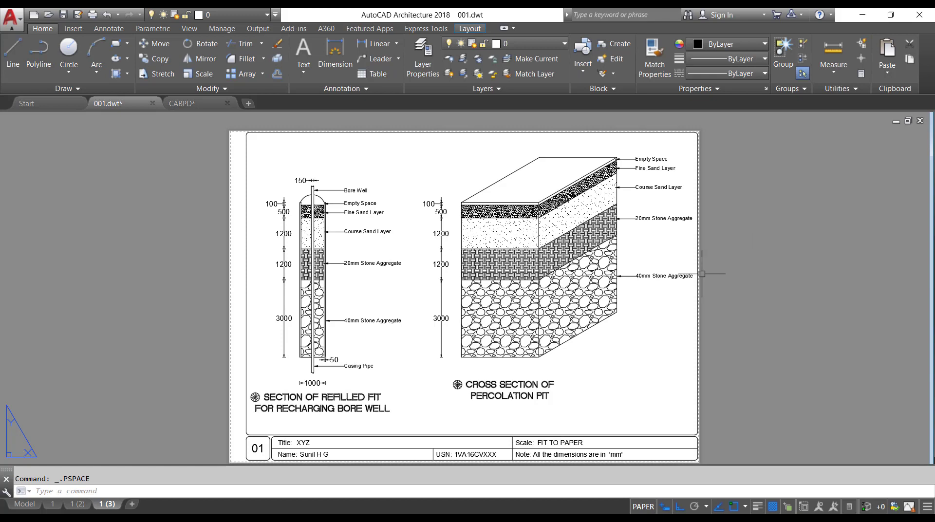
pyautogui.moveTo(796, 267)
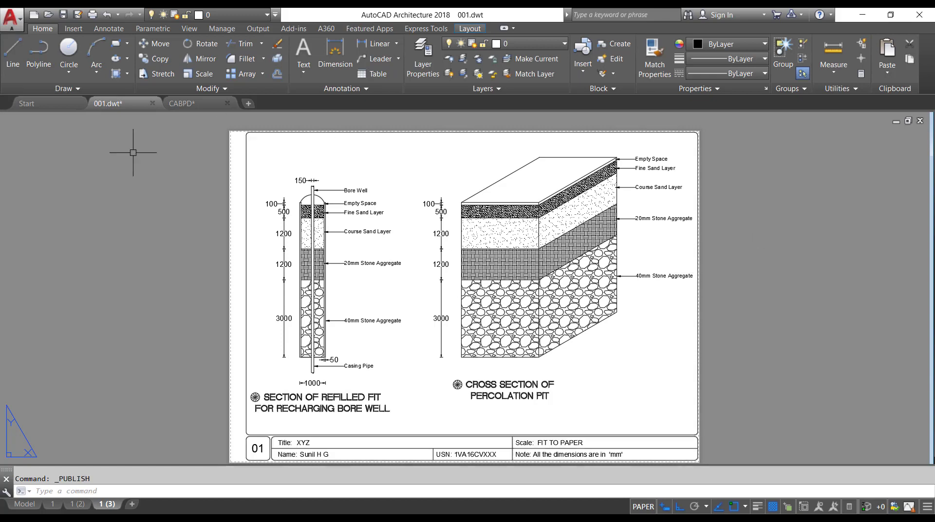
# Step: Close the CABPD source drawing without saving, leaving 001.dwt on layout 1 (3)
pyautogui.click(183, 104)
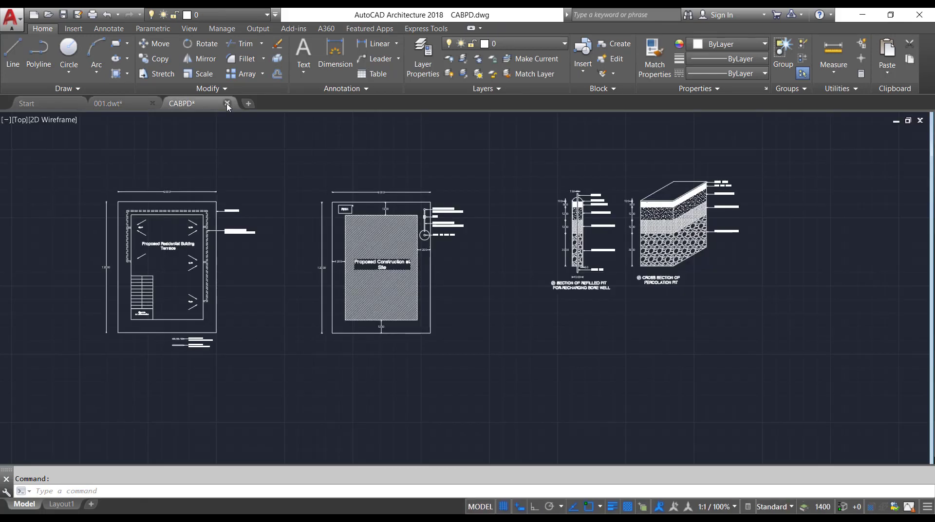
pyautogui.click(226, 103)
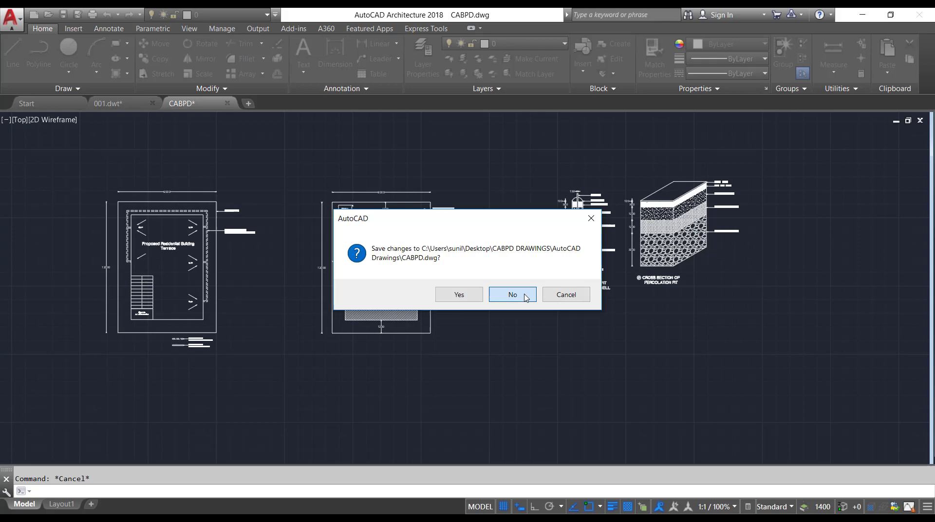
pyautogui.click(511, 294)
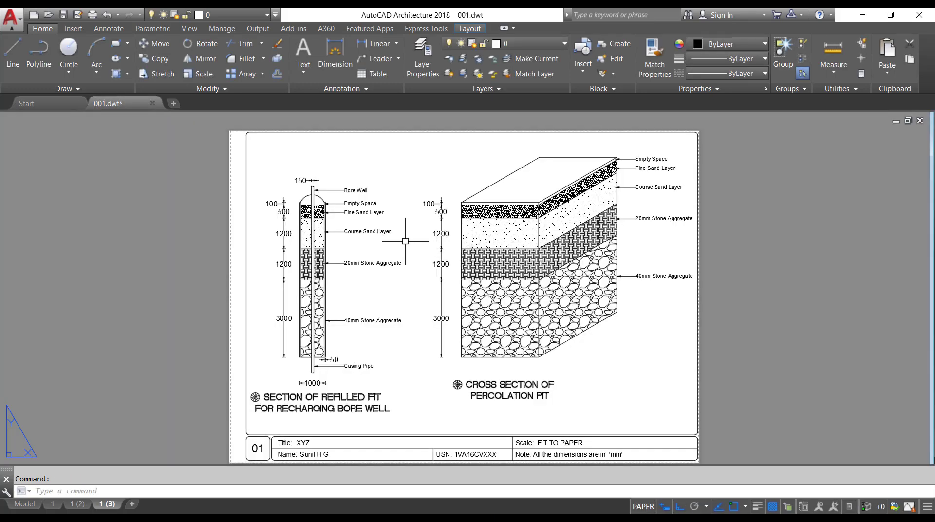
# Step: Start Batch Plot and remove the 001-Model sheet, keeping the three layout sheets
pyautogui.click(11, 14)
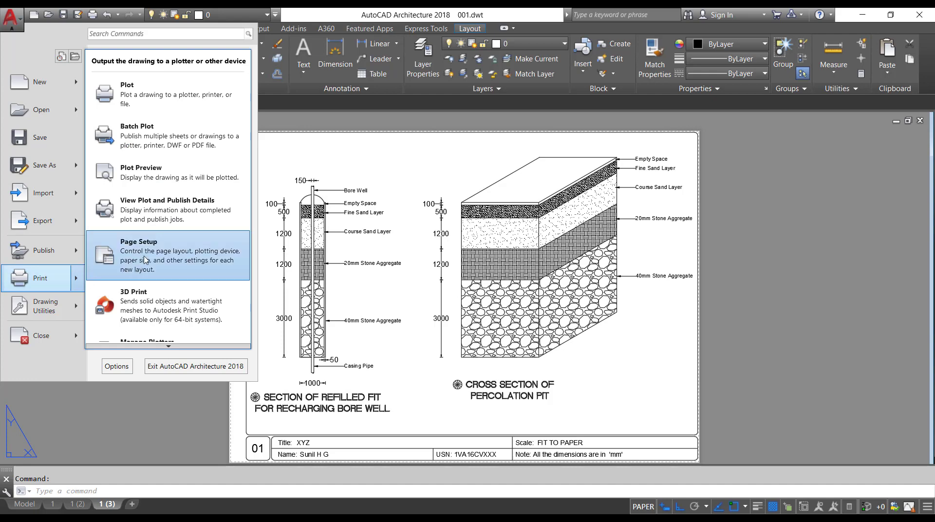
pyautogui.click(44, 251)
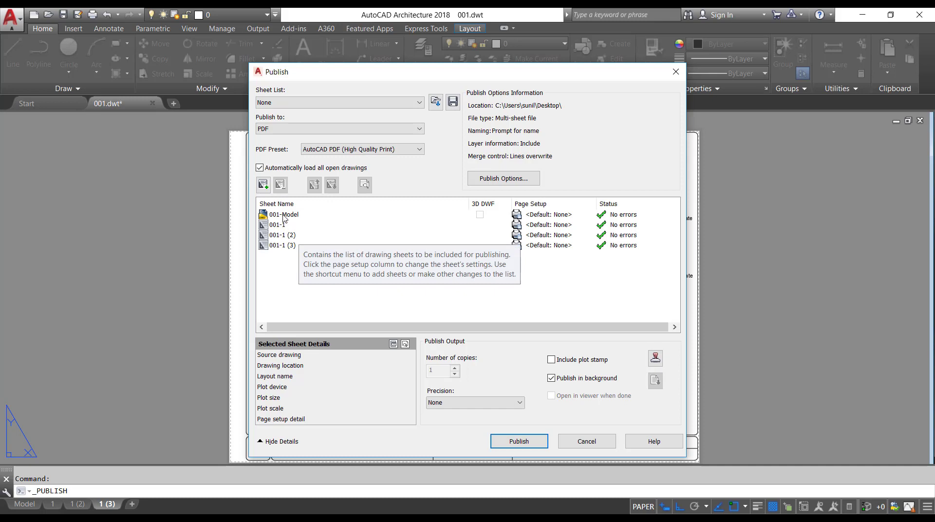
pyautogui.click(283, 214)
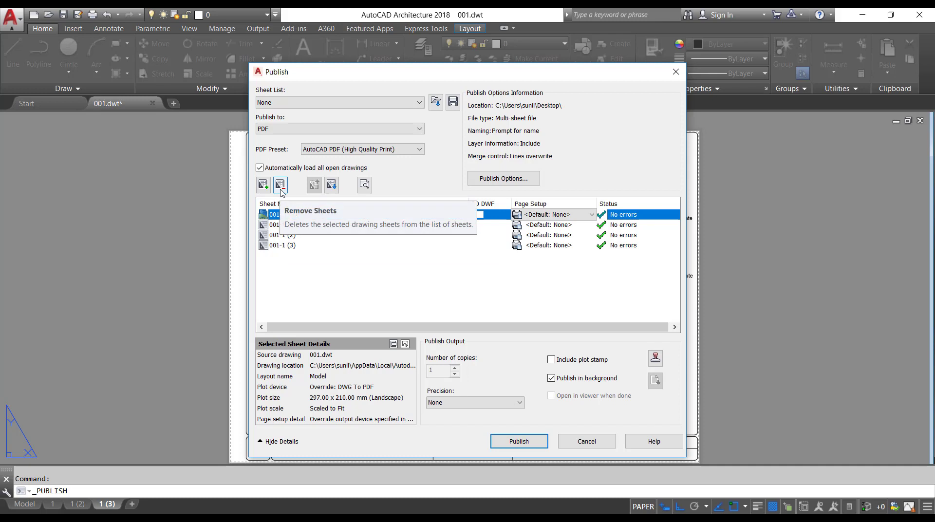
pyautogui.click(280, 184)
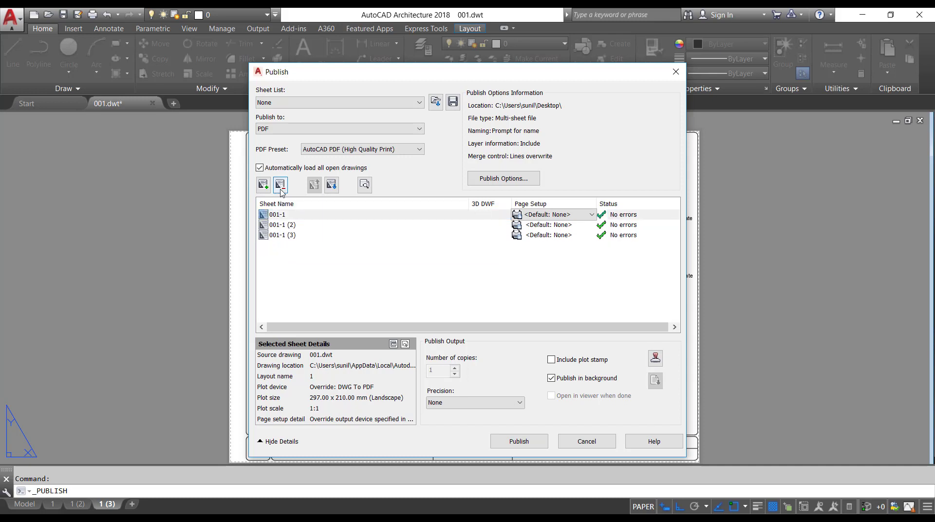
pyautogui.moveTo(290, 239)
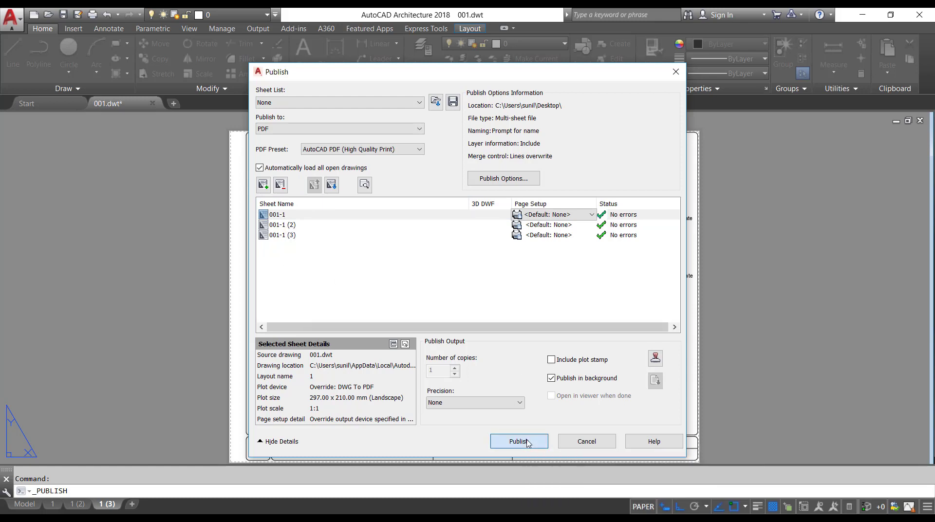
# Step: Publish the three sheets to a Desktop PDF named 12345 as a background job
pyautogui.click(517, 441)
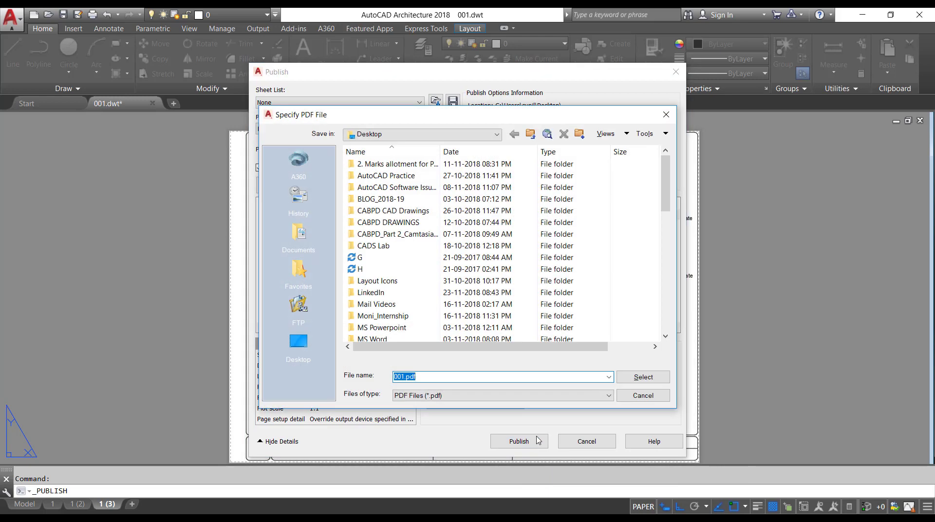
pyautogui.moveTo(298, 341)
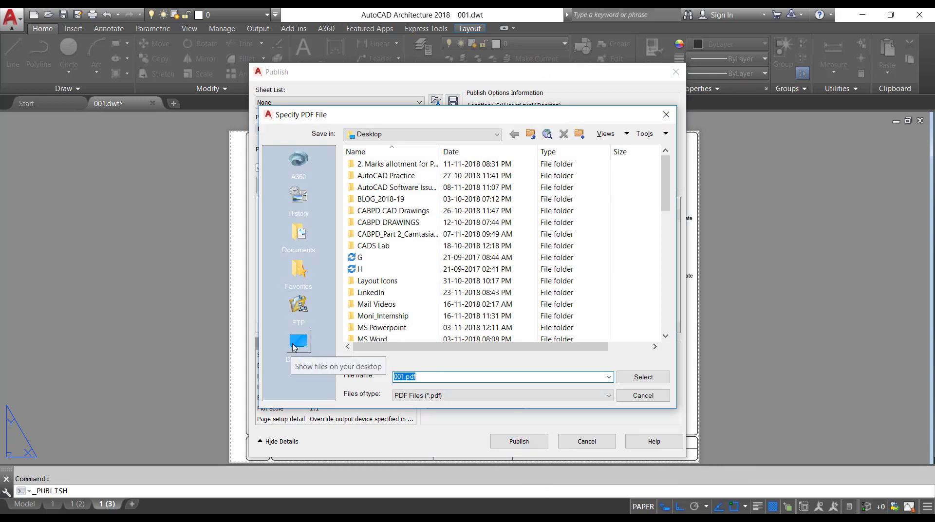
pyautogui.click(298, 341)
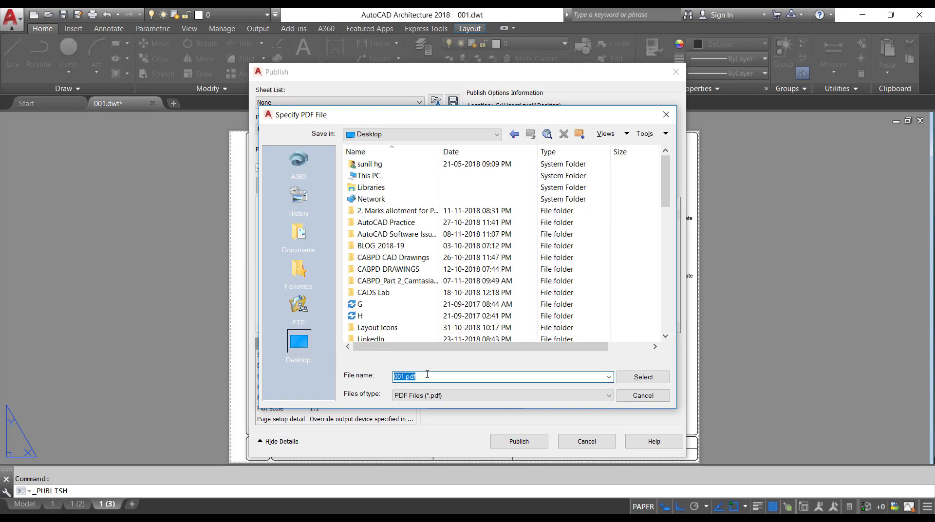
pyautogui.write('12345')
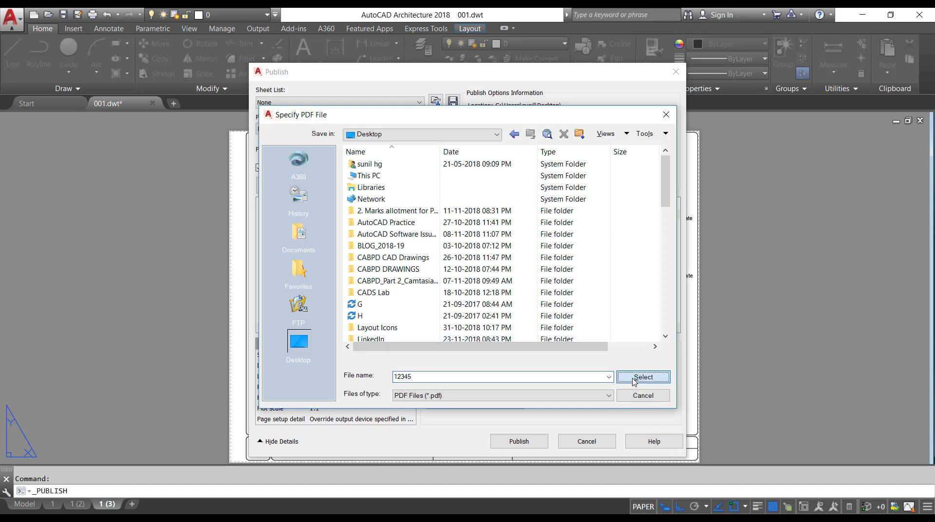
pyautogui.click(642, 376)
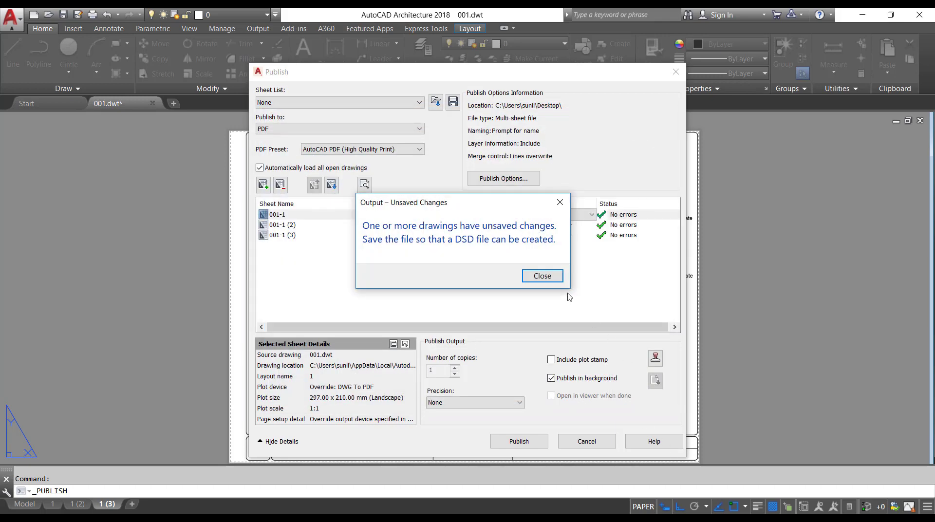
pyautogui.click(540, 276)
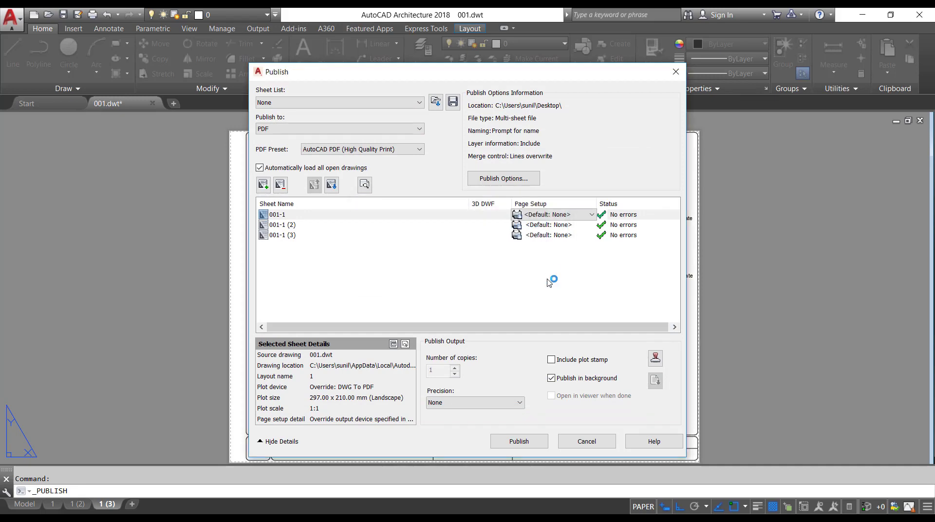
pyautogui.click(517, 441)
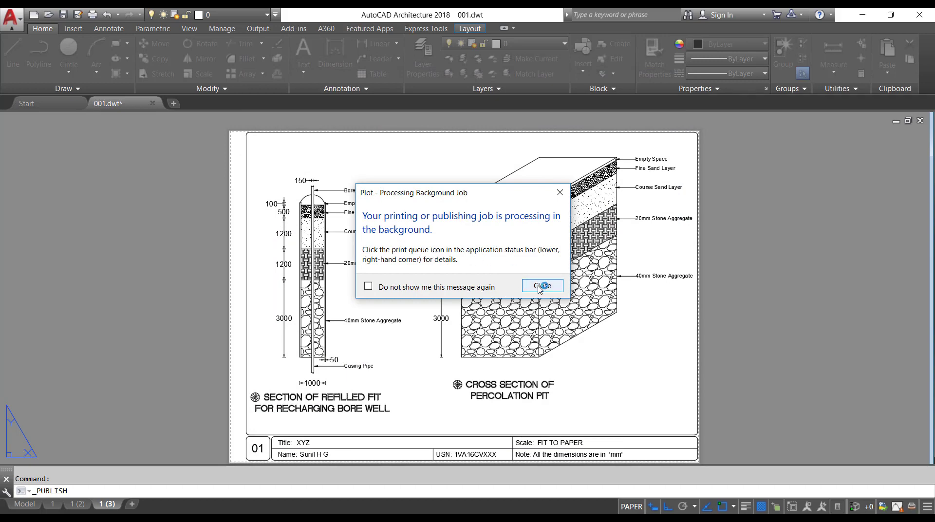
# Step: Dismiss the publish notifications and open 12345.pdf from the desktop full screen in Nitro Pro
pyautogui.click(542, 285)
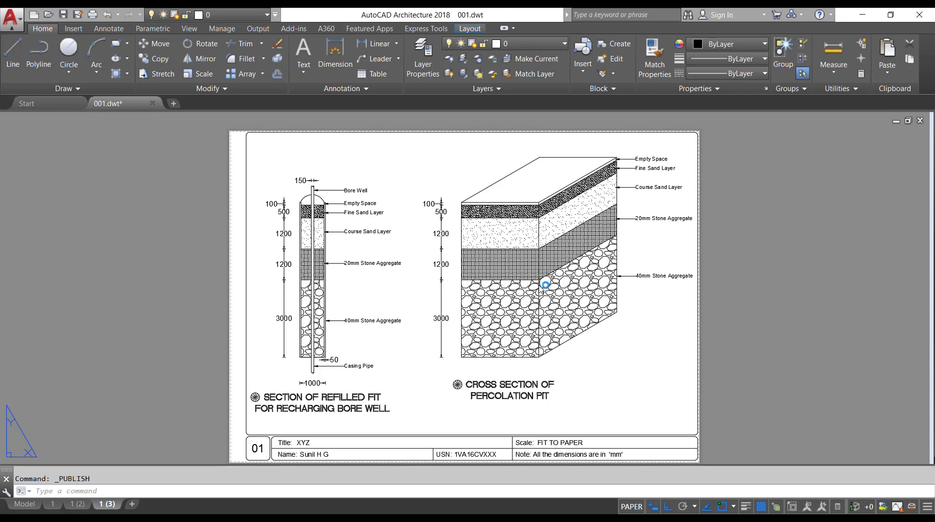
pyautogui.moveTo(871, 472)
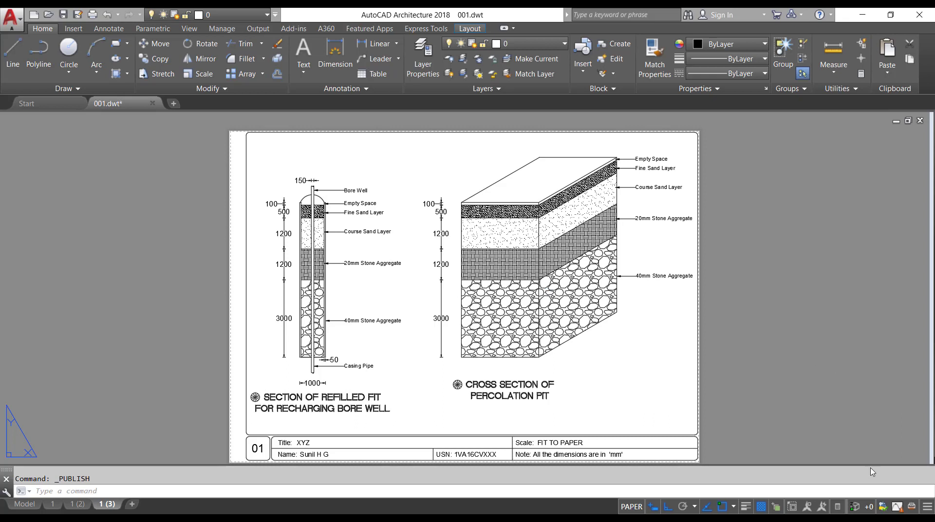
pyautogui.moveTo(911, 506)
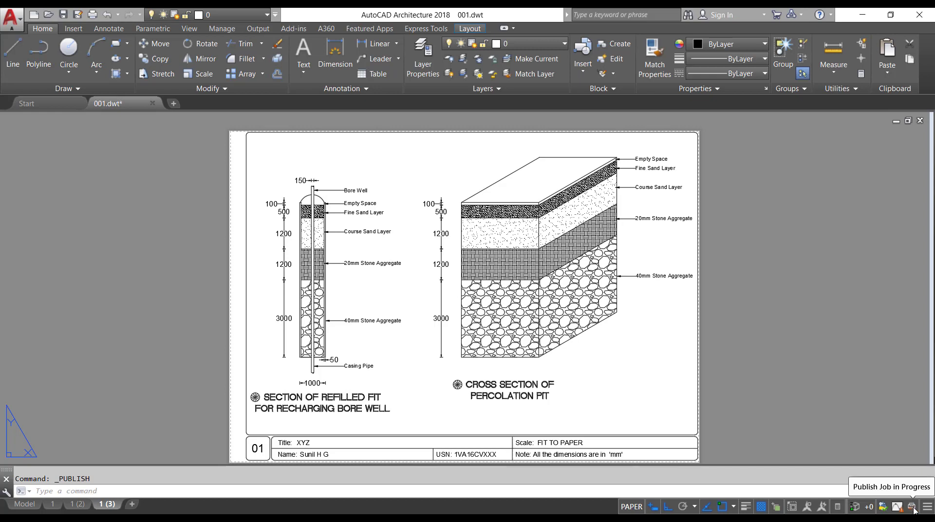
pyautogui.moveTo(909, 502)
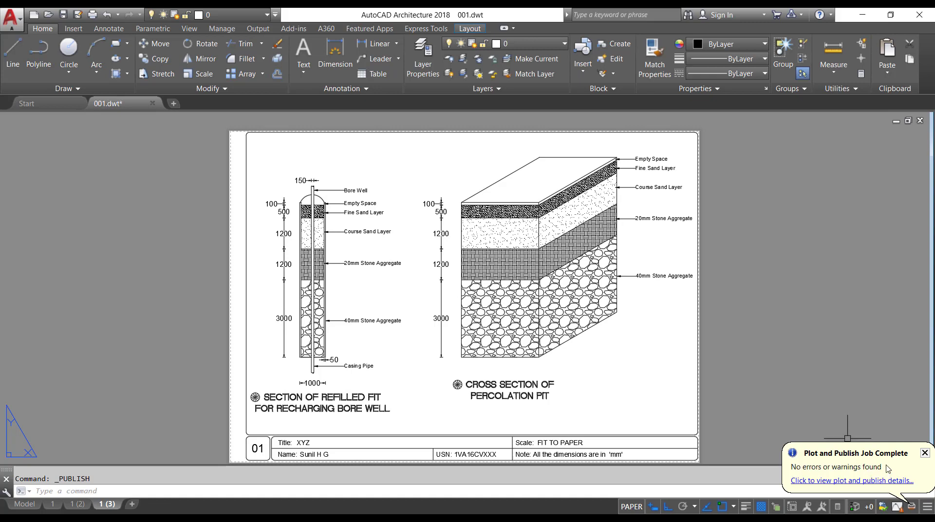
pyautogui.moveTo(925, 454)
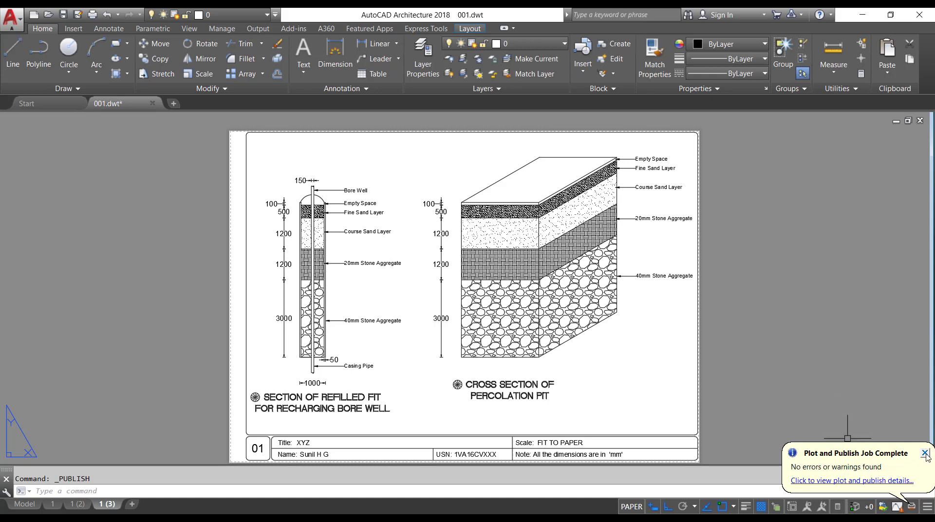
pyautogui.click(926, 454)
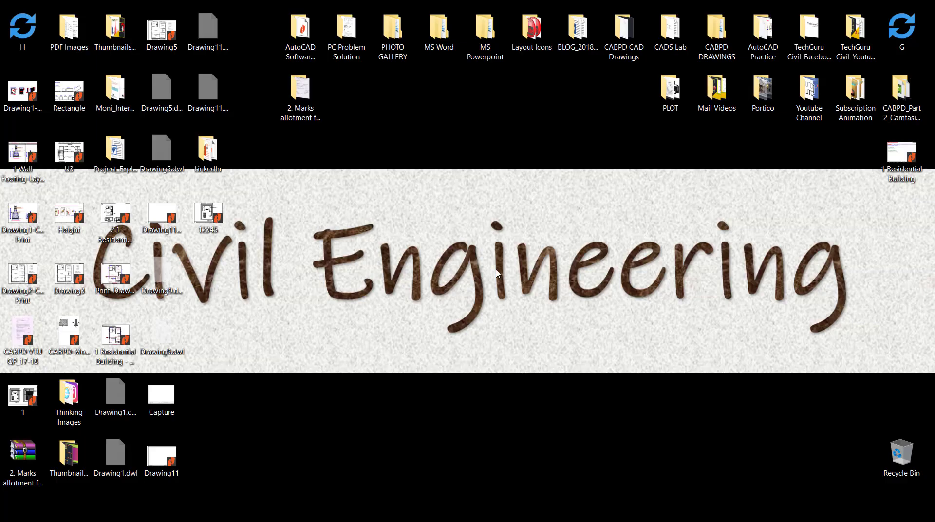
pyautogui.click(206, 215)
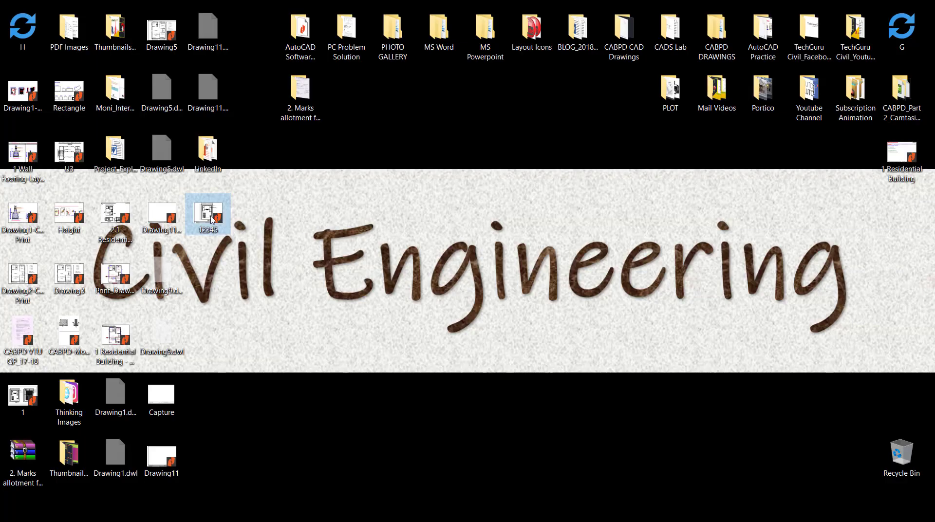
pyautogui.doubleClick(209, 215)
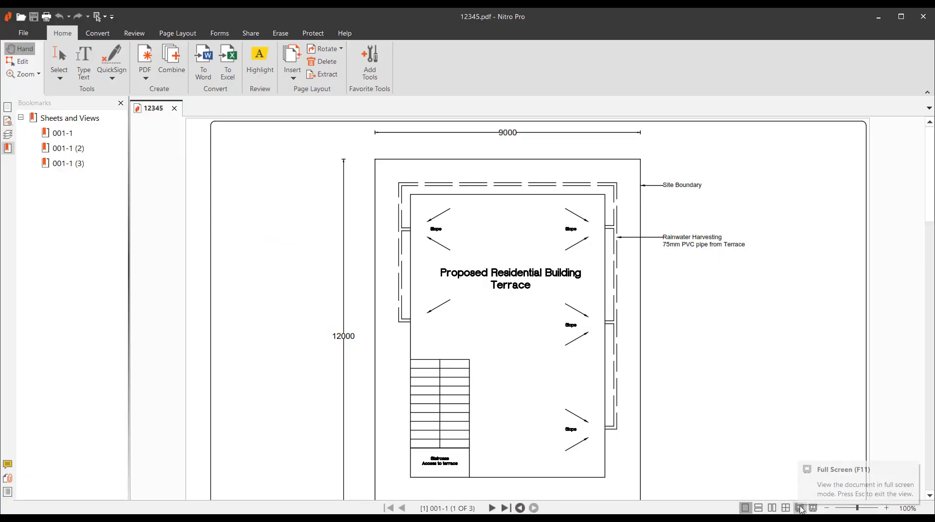
pyautogui.click(800, 510)
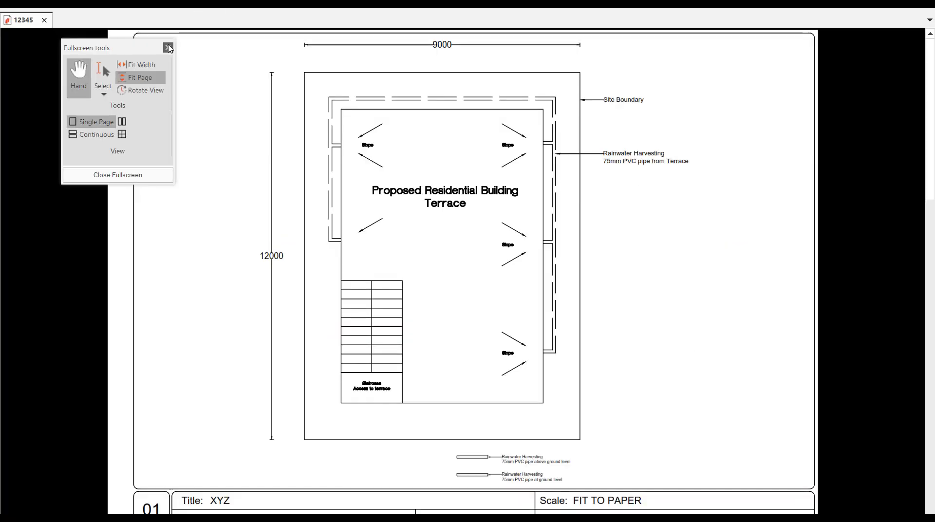
pyautogui.click(169, 48)
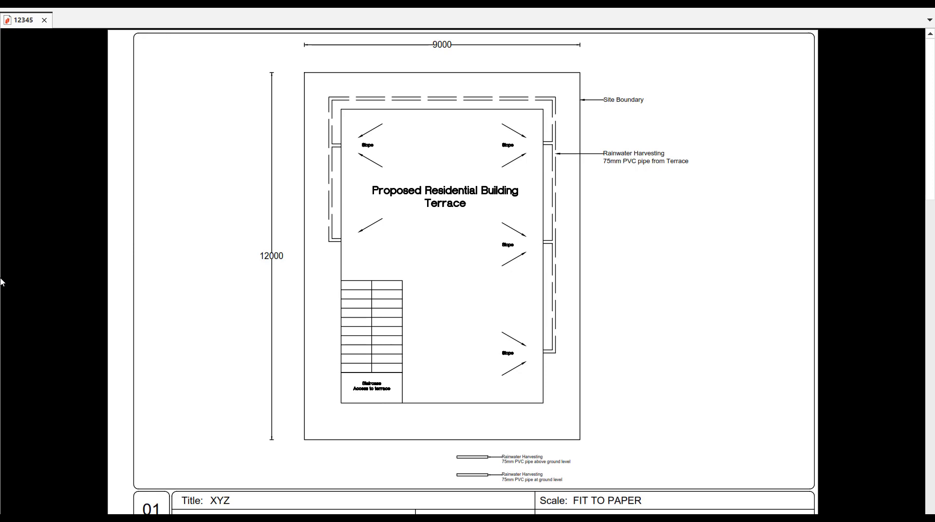